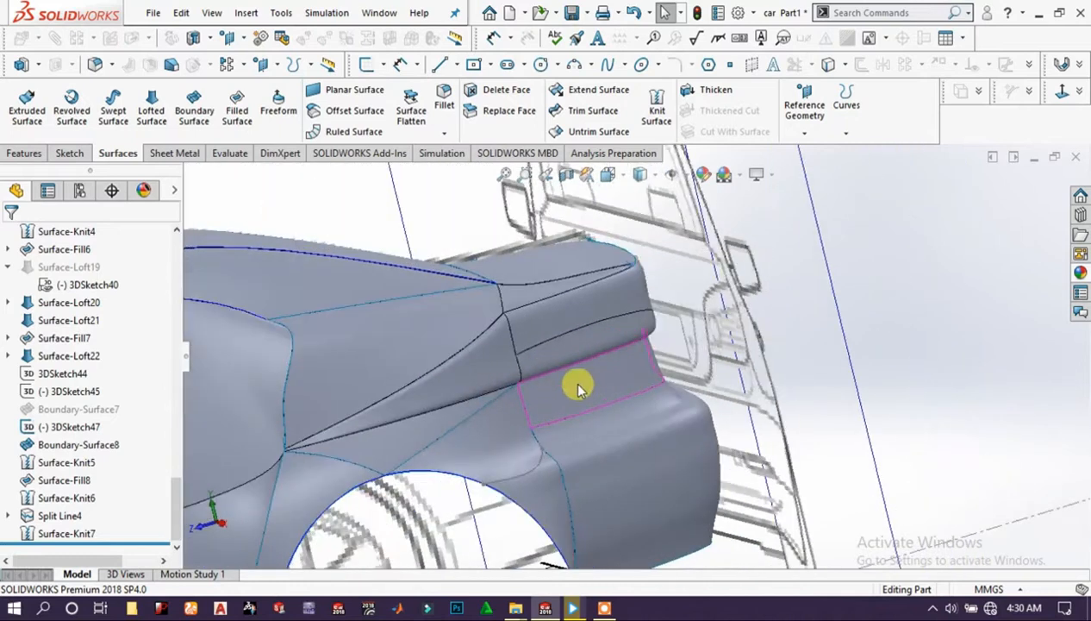
- Apply the Red LED appearance from Lights > LED to the two rear taillight faces
click(577, 383)
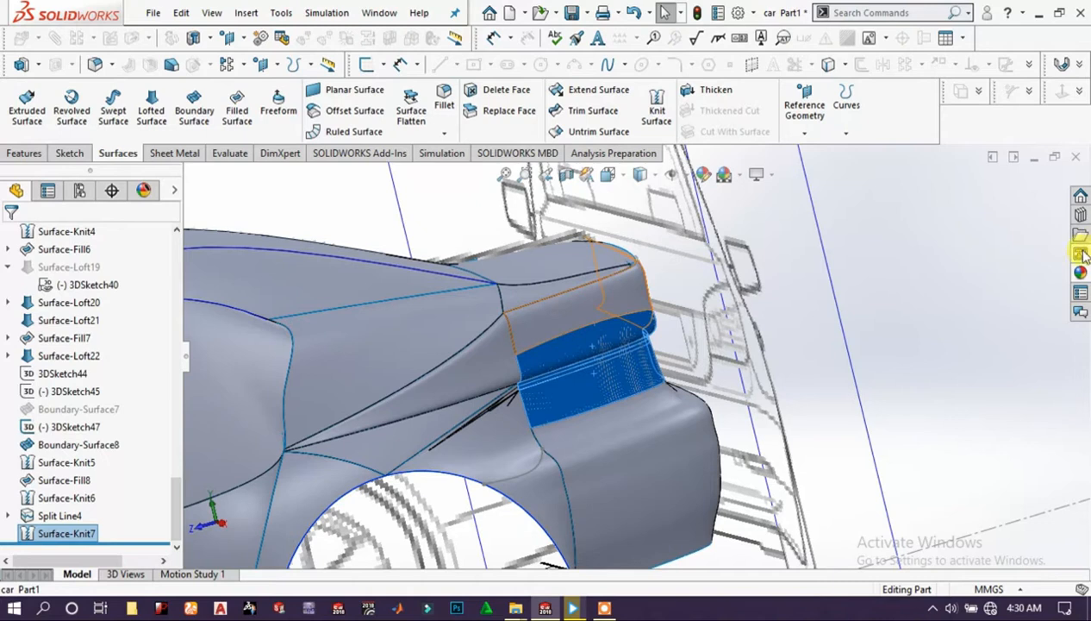
click(1081, 273)
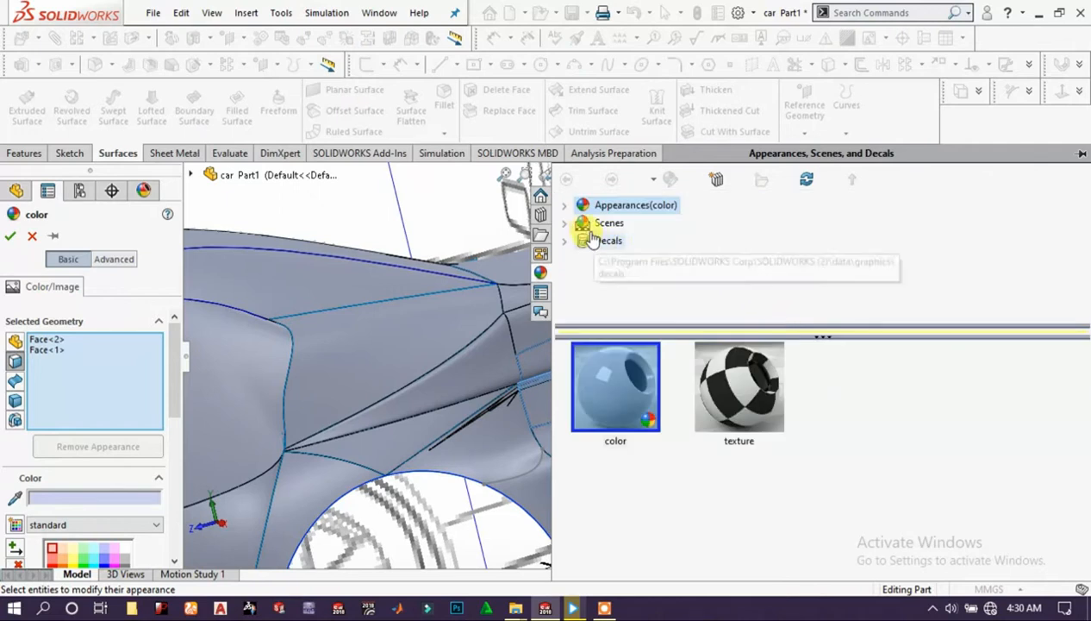
click(565, 203)
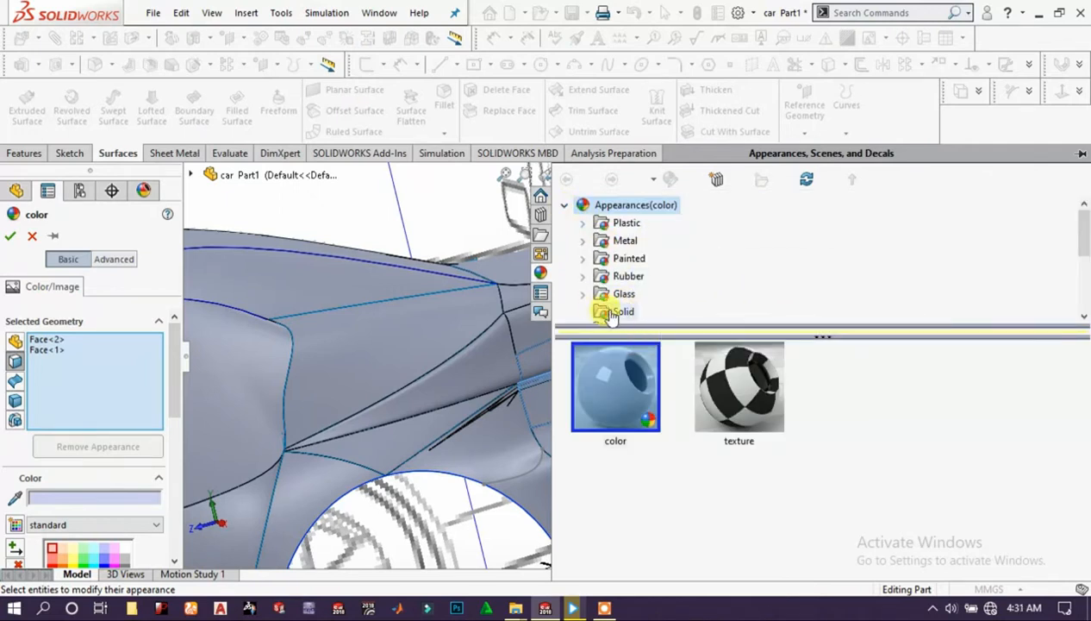
scroll(down, 3)
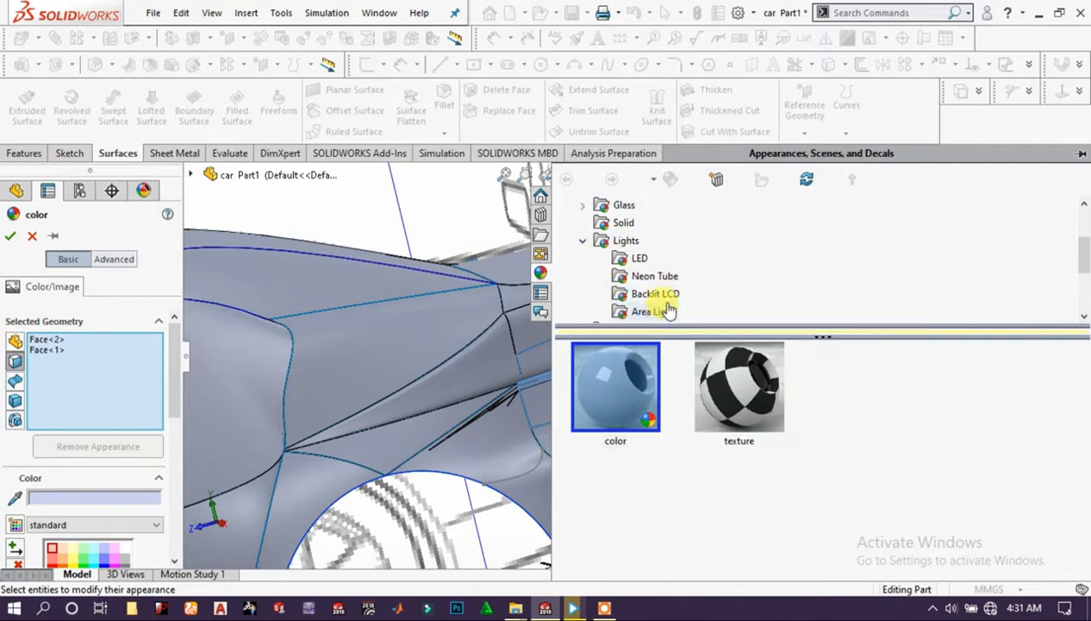
click(637, 258)
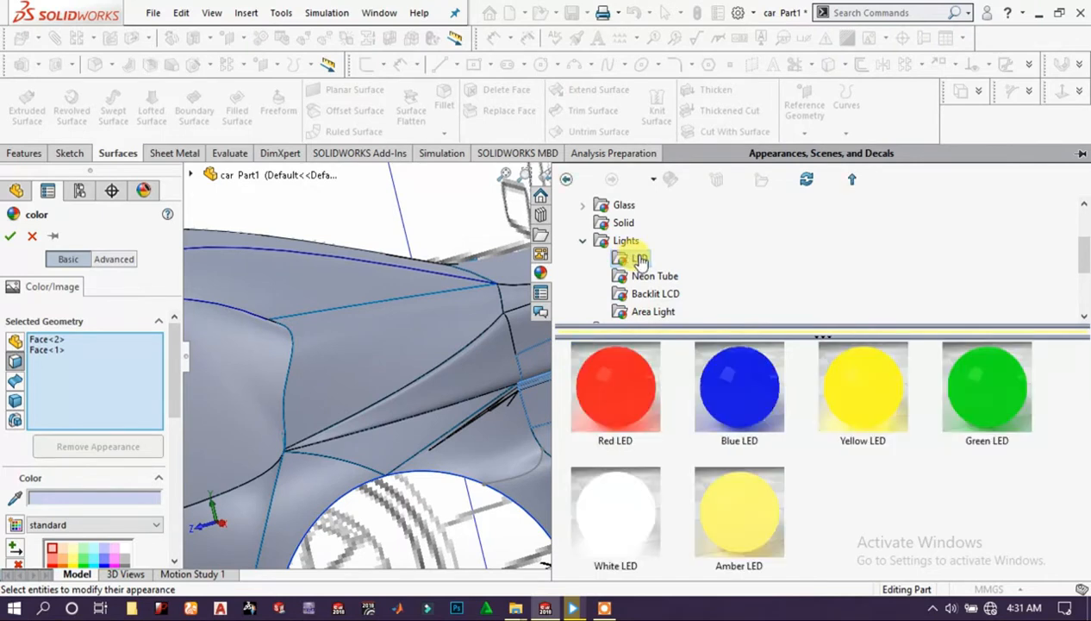
click(614, 387)
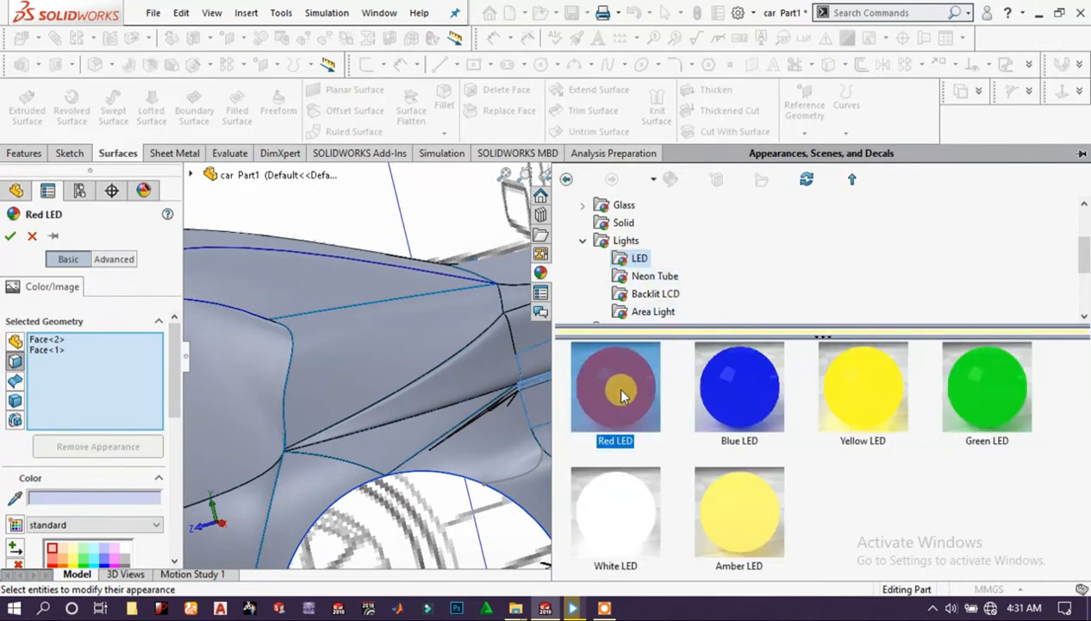
click(10, 236)
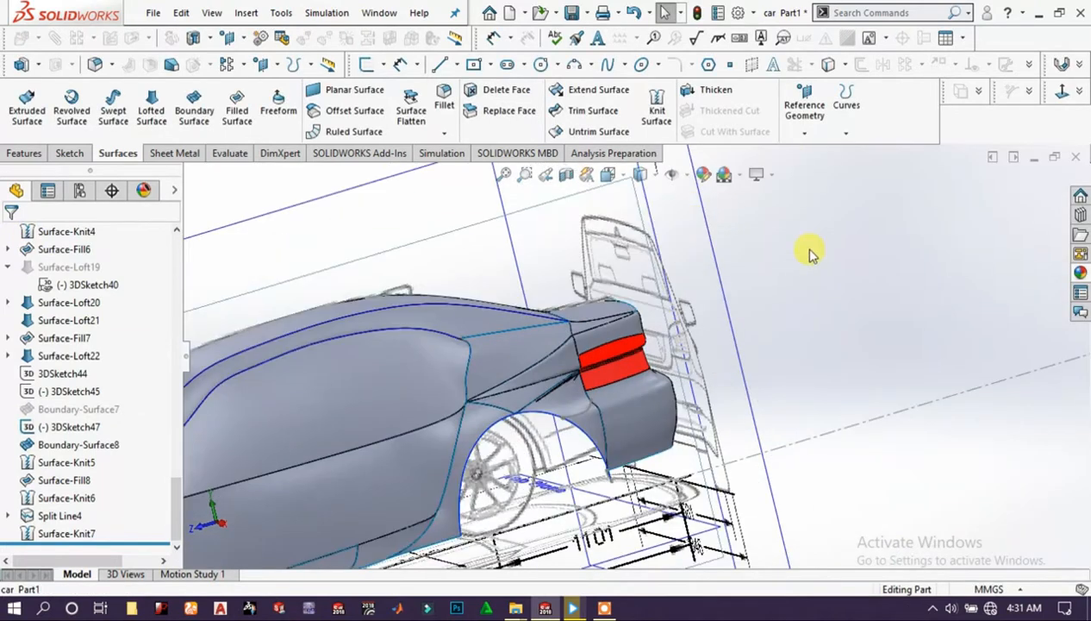
- Add a Filled Surface (Surface-Fill10) over the headlight opening edge at the front
drag(810, 255, 549, 388)
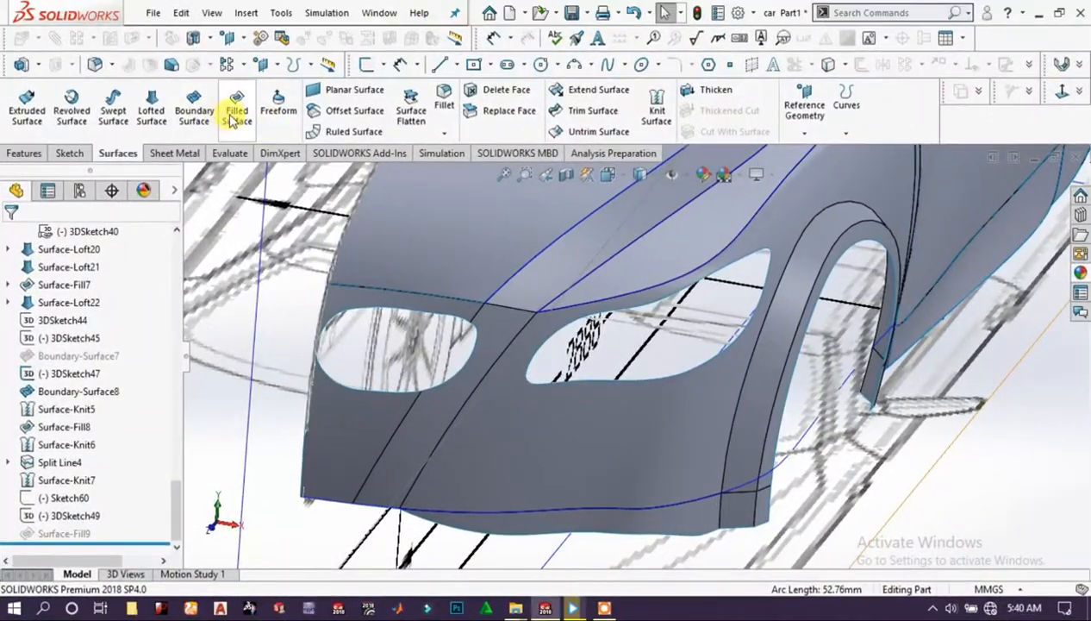
click(237, 107)
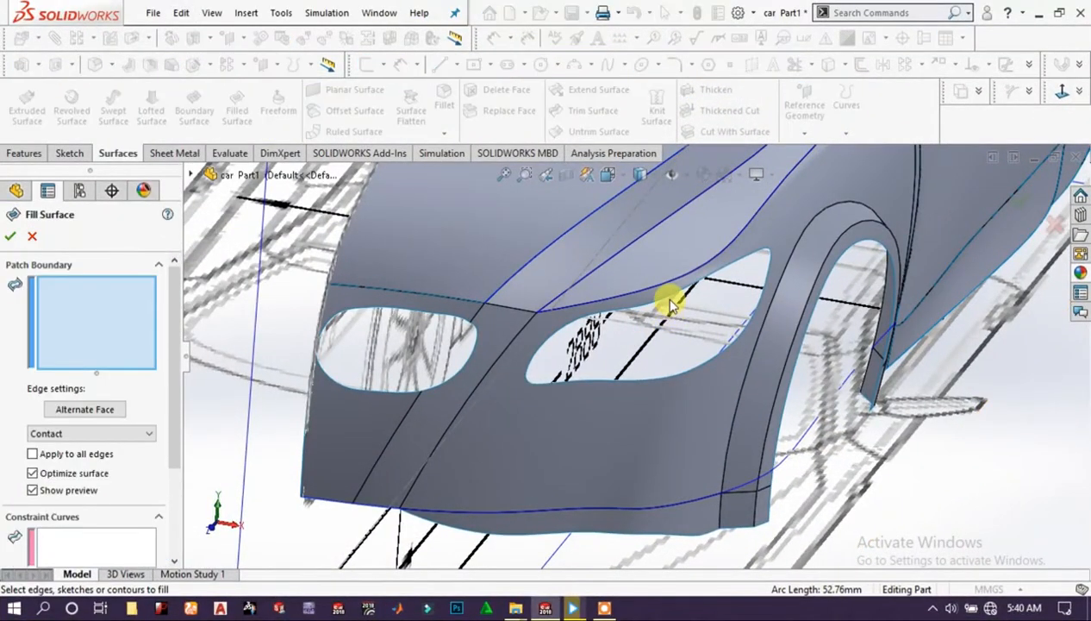
click(669, 302)
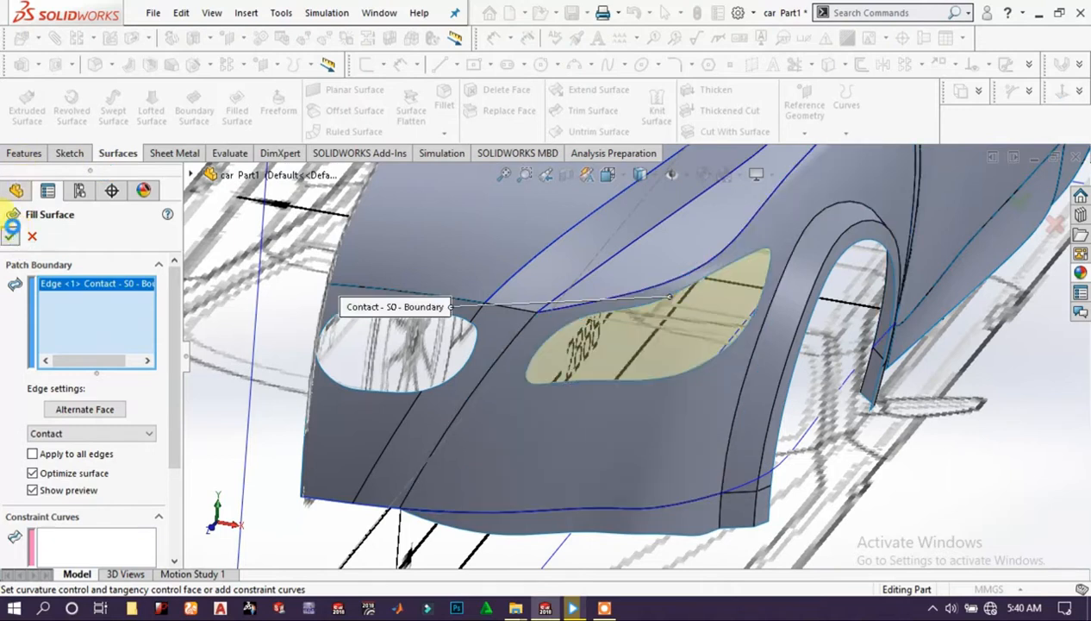
click(12, 228)
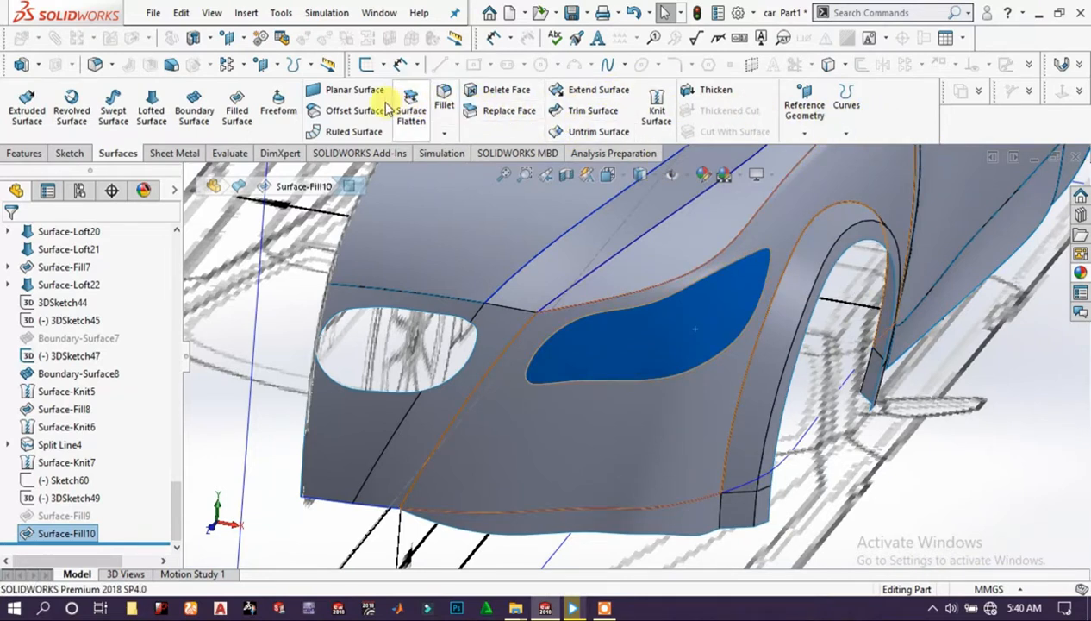
- Create Surface-Offset2, a 4 mm offset of the headlight fill face
click(352, 111)
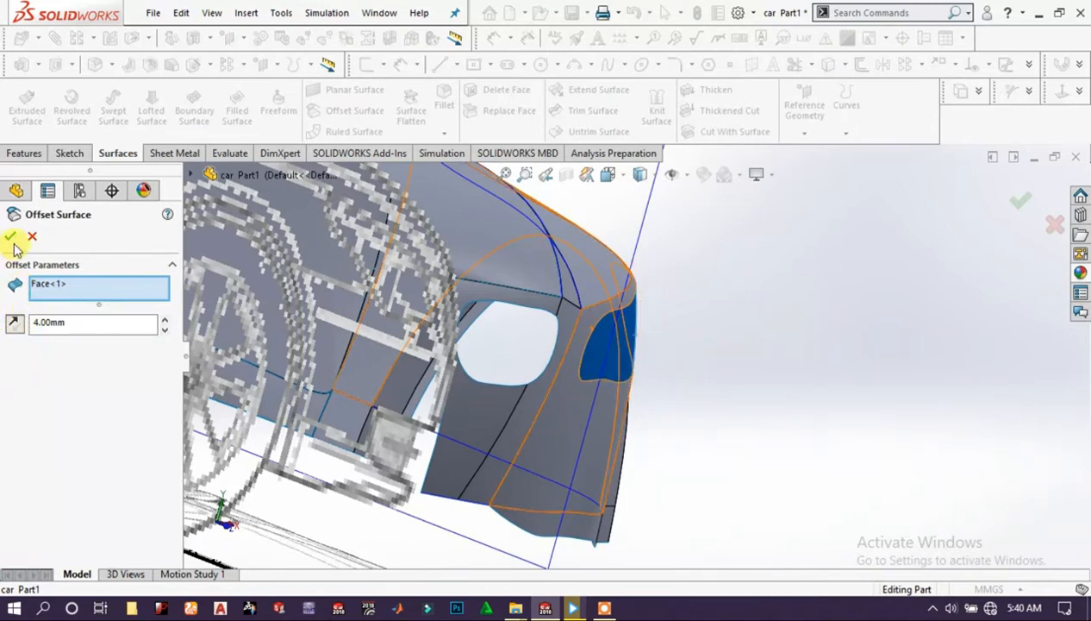
click(14, 238)
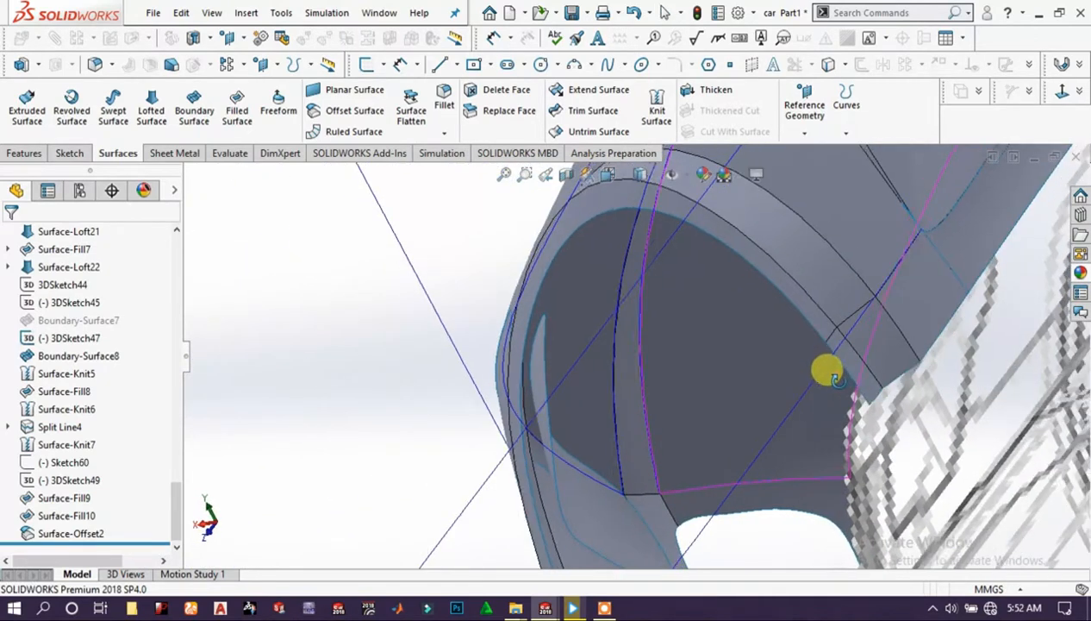
drag(831, 371, 538, 500)
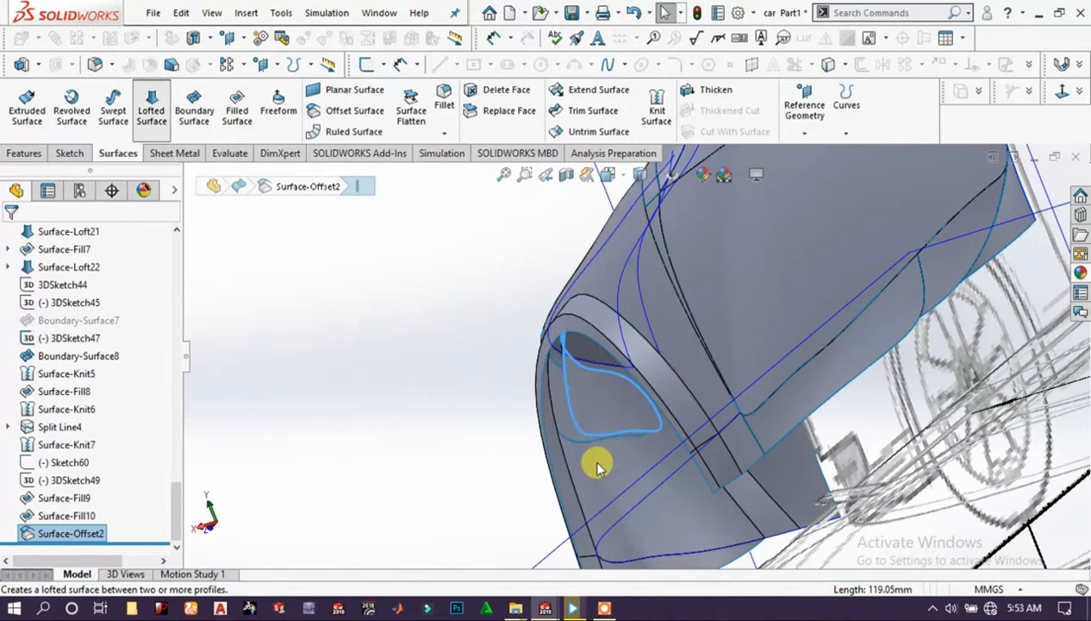
- Loft Surface-Loft26 between the offset surface edge and the headlight opening edge
click(152, 105)
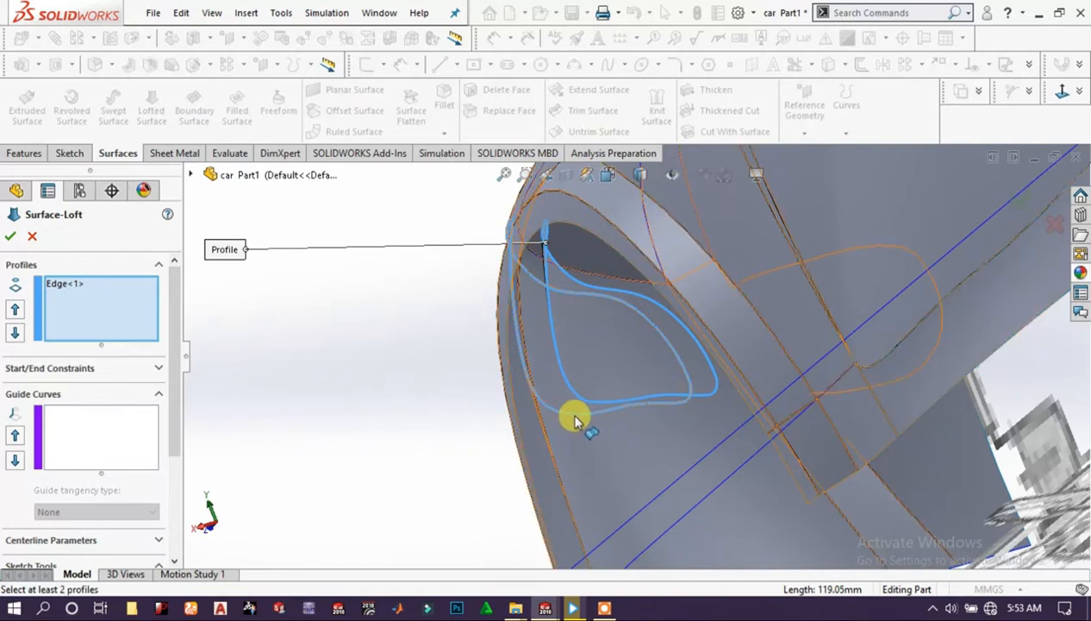
click(551, 324)
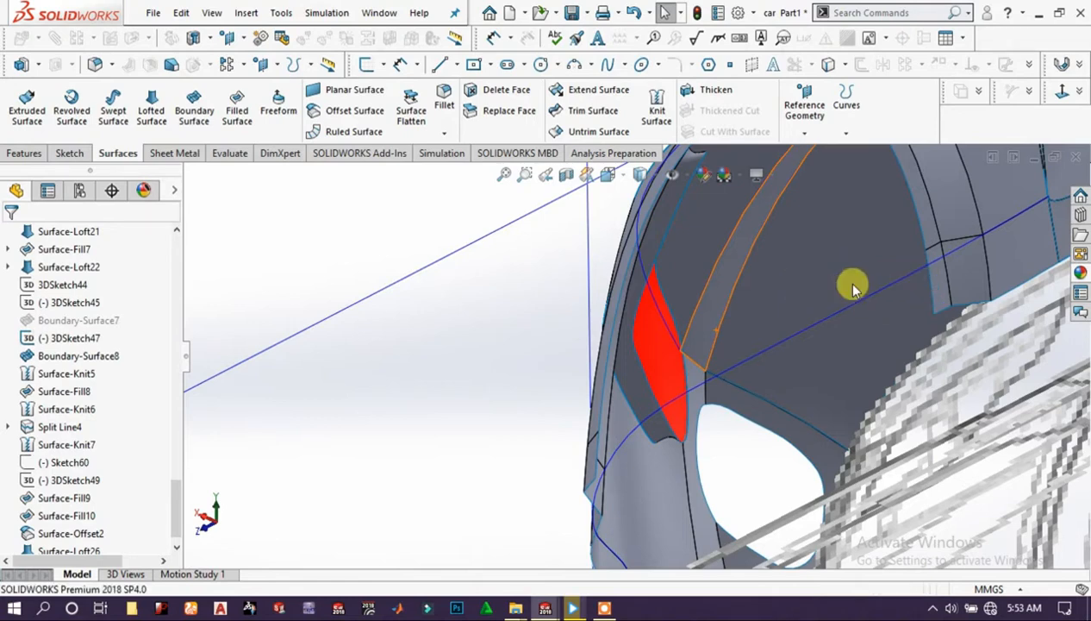
drag(853, 290, 642, 327)
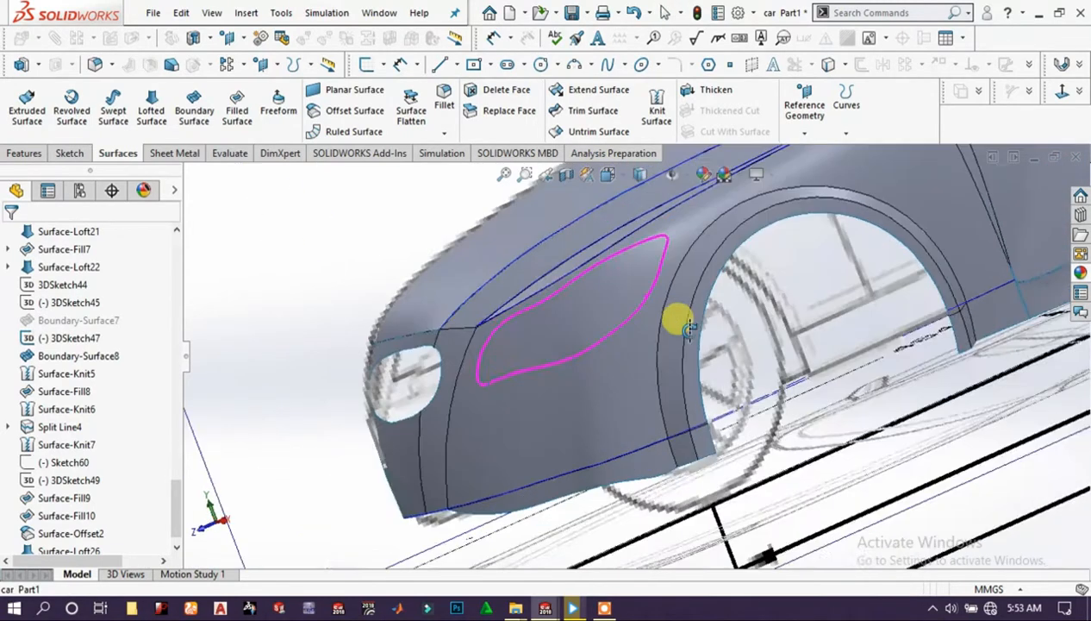
drag(689, 327, 600, 293)
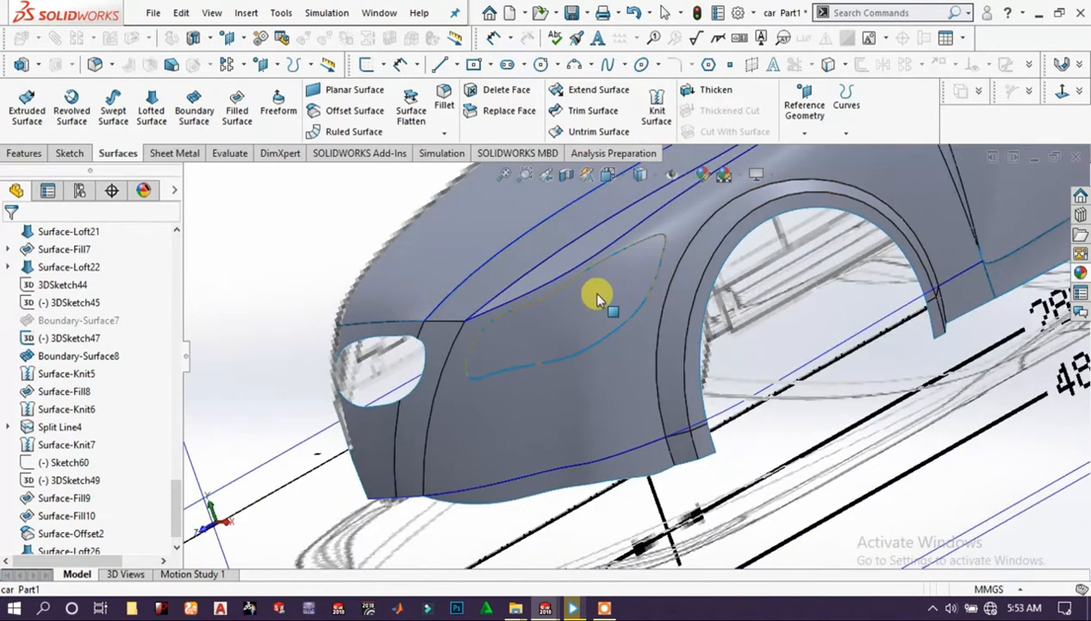
click(599, 296)
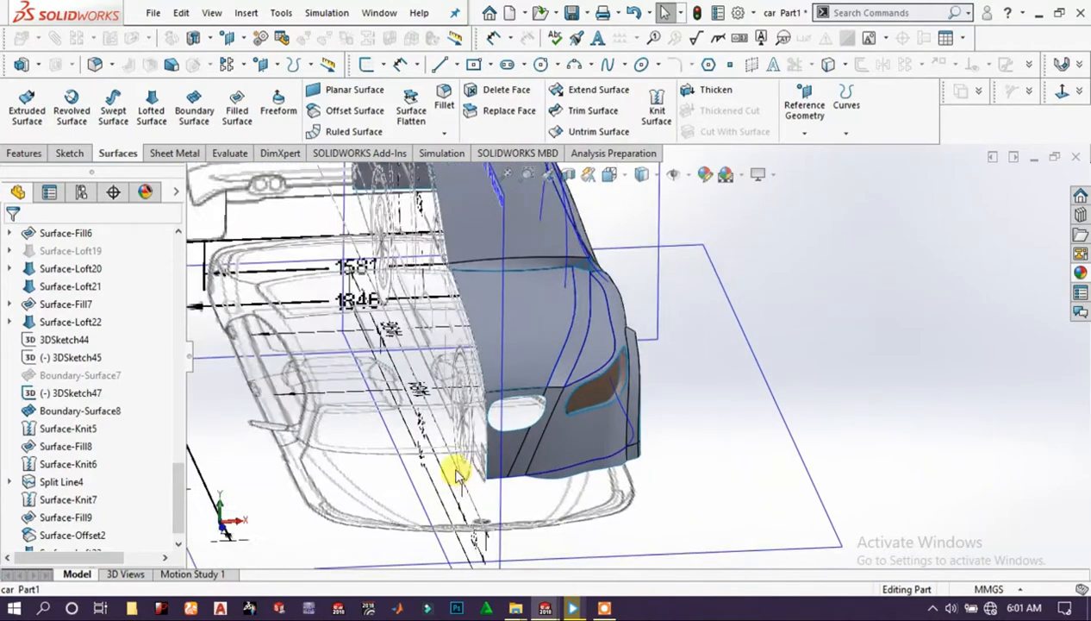
- Add a Filled Surface patch over the inner headlight opening edges
drag(457, 474, 652, 479)
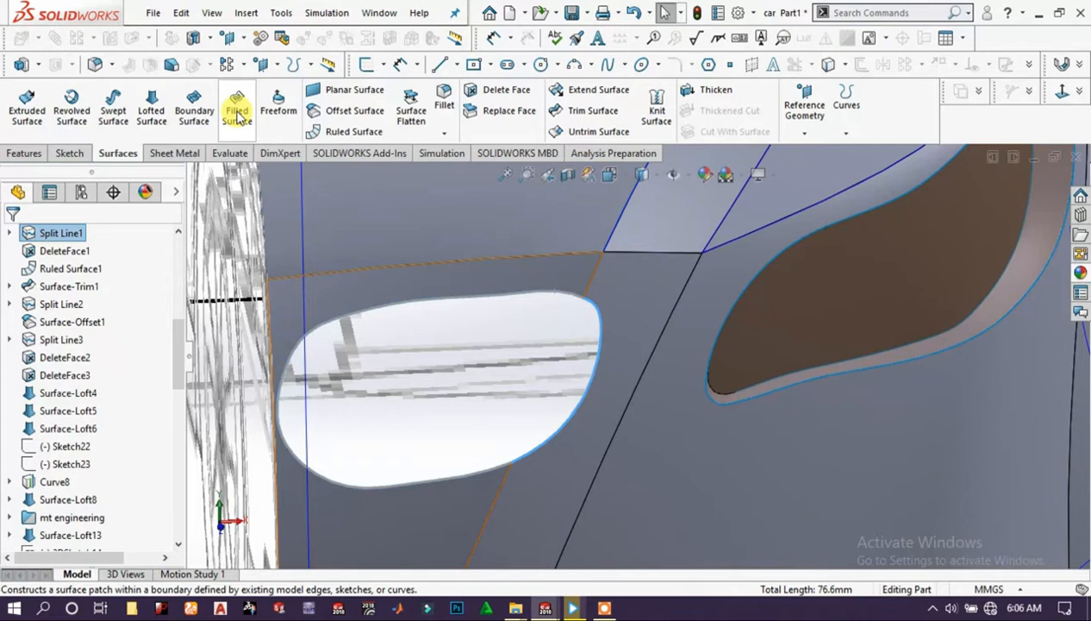
click(236, 107)
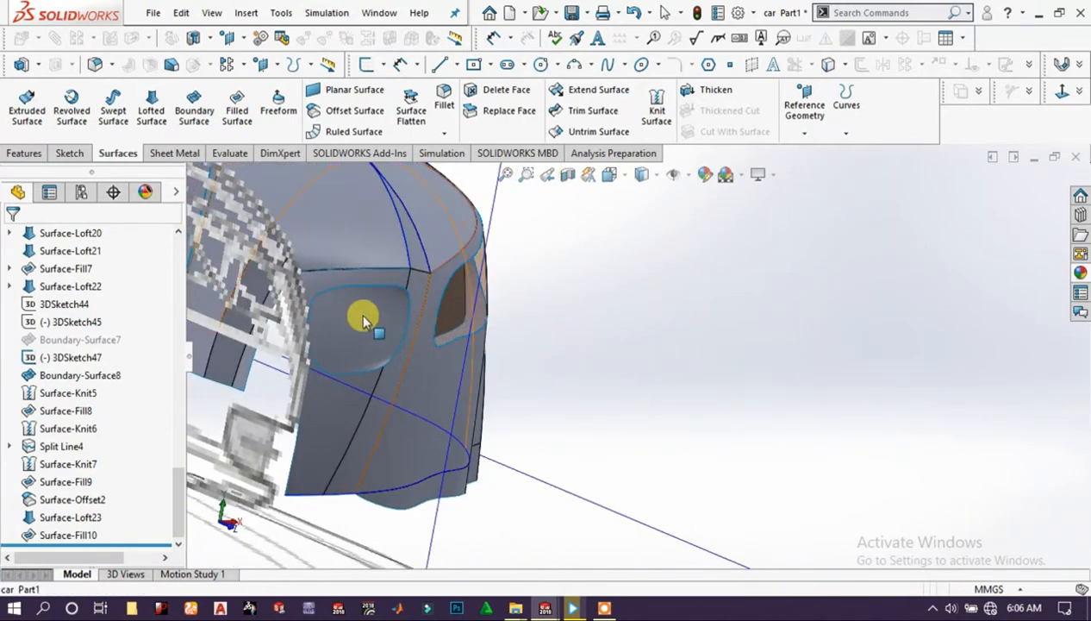
- Apply a glossy glass appearance to the Surface-Fill10 headlight patch
click(362, 319)
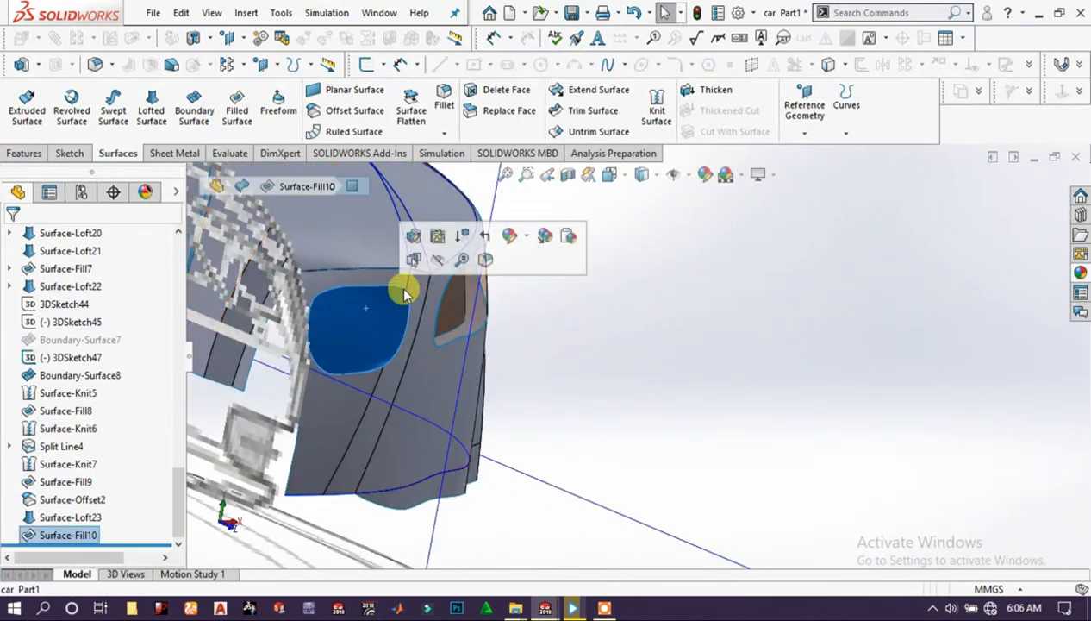
click(510, 234)
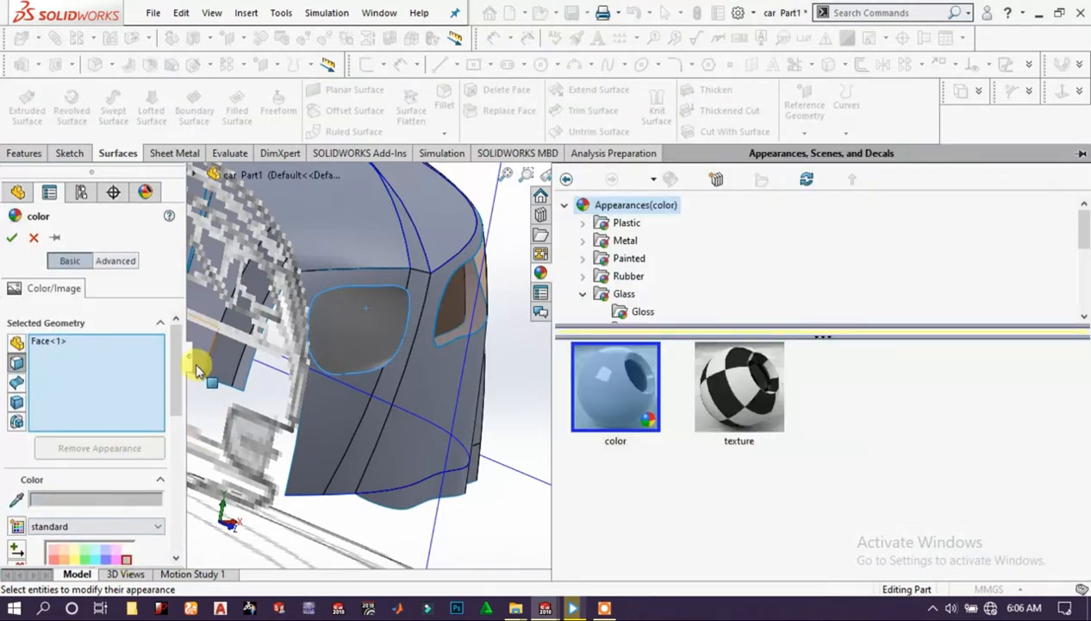
click(12, 238)
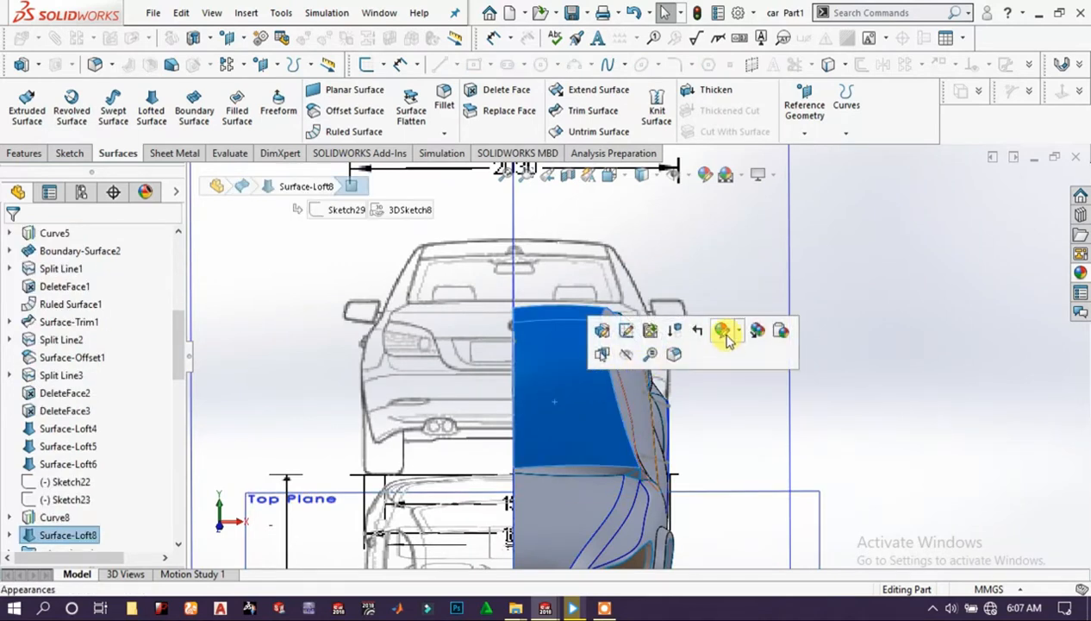
- Apply a dark grey textured finish to the car body panels
click(720, 331)
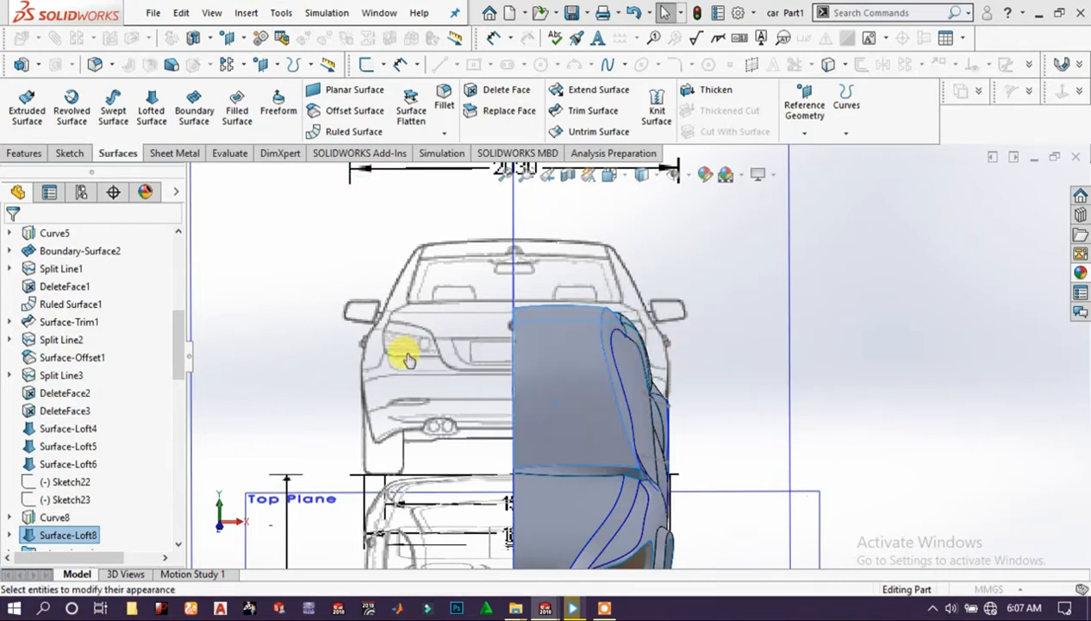
click(405, 357)
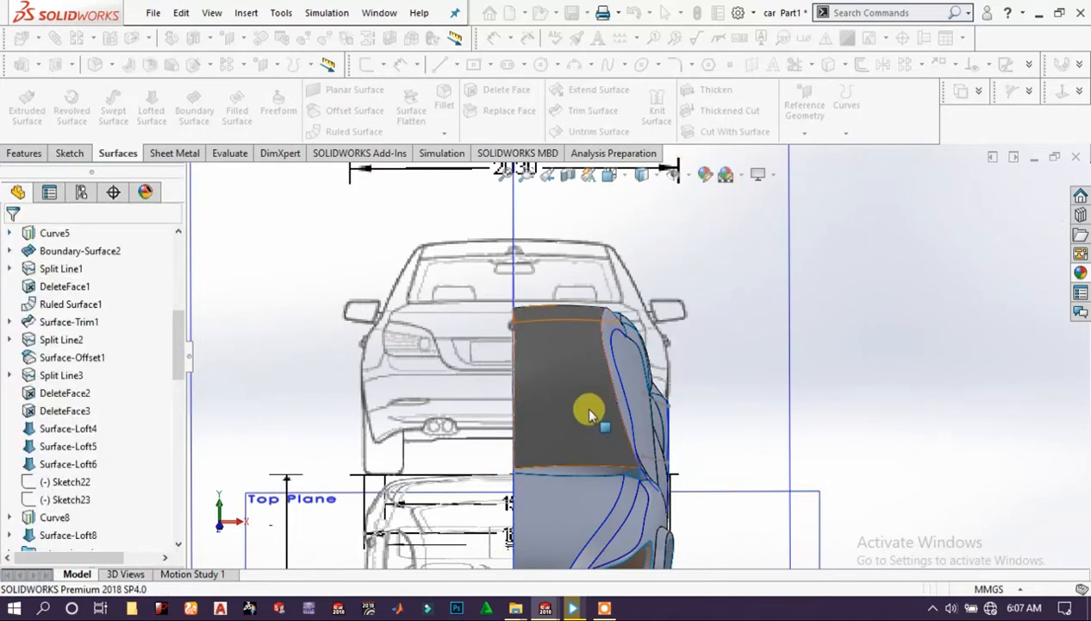
click(589, 410)
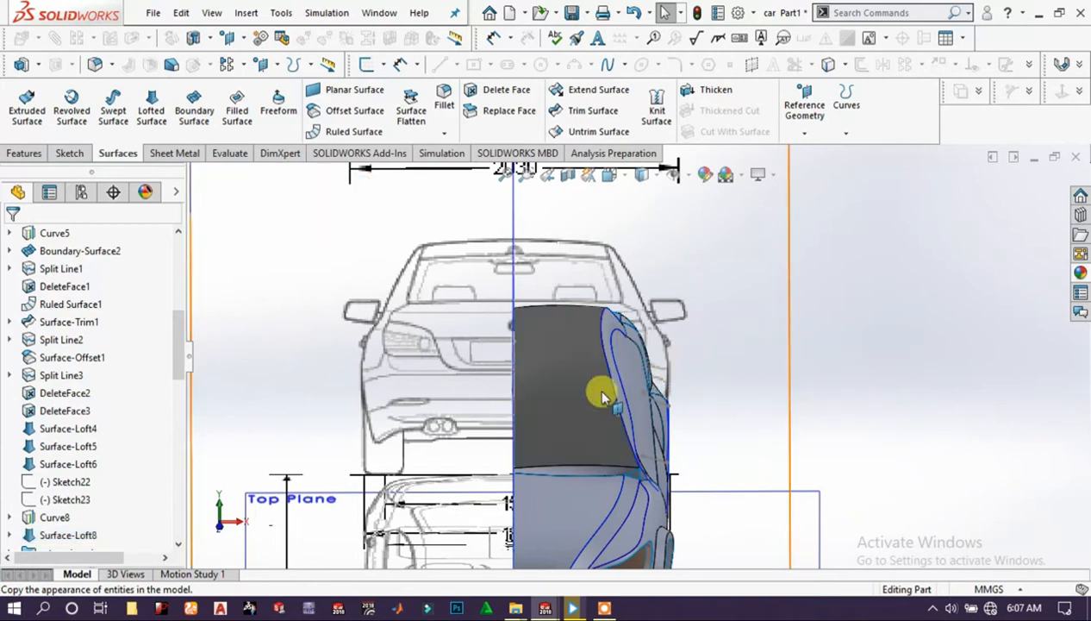
drag(604, 396, 831, 465)
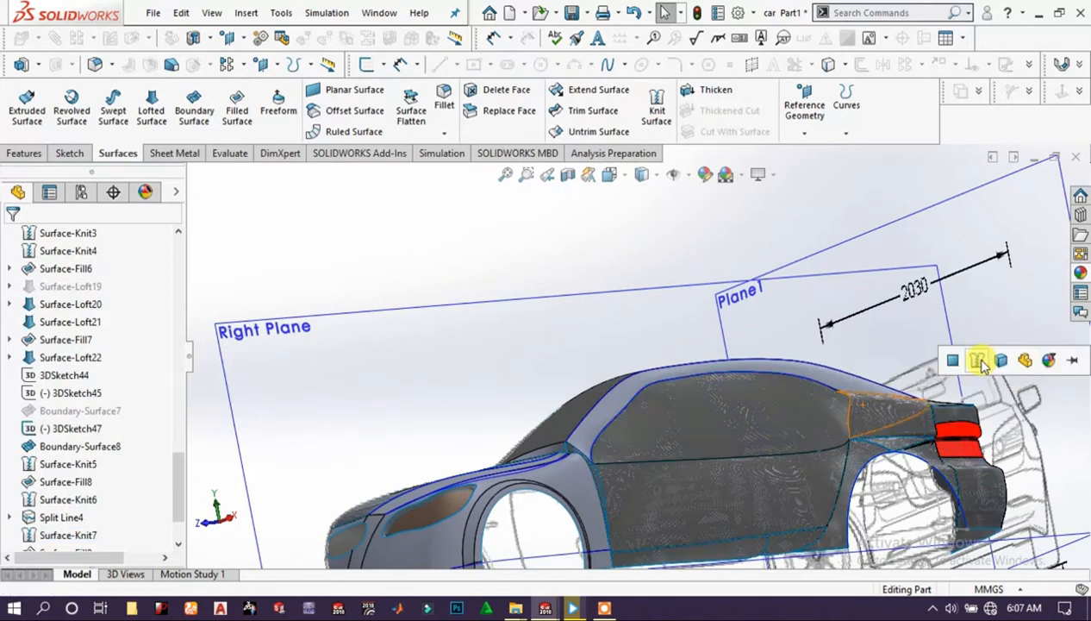
mouse_move(979, 360)
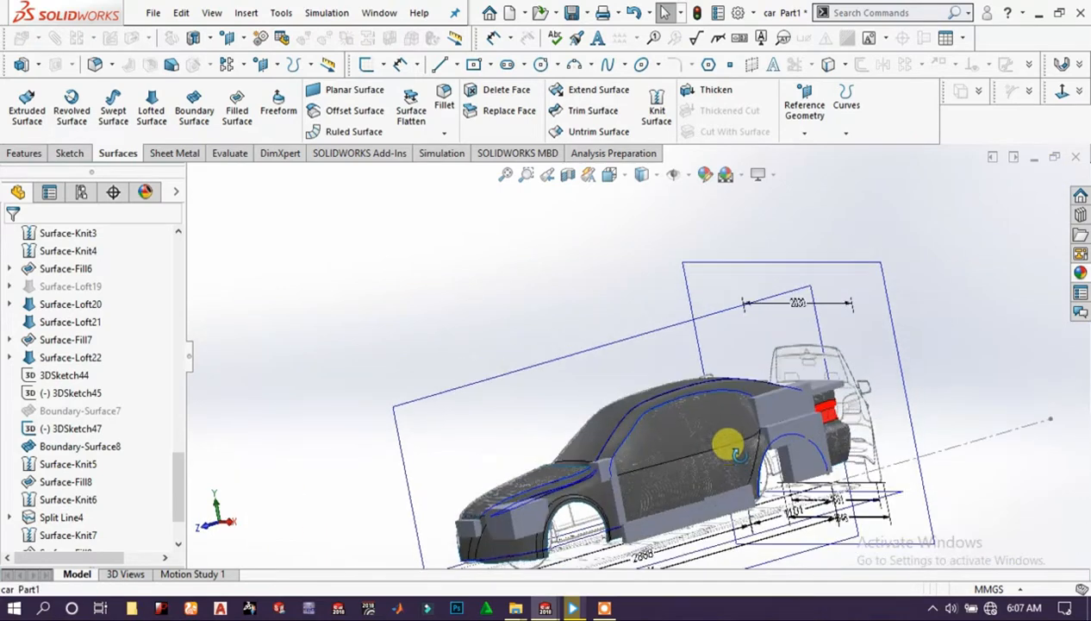
drag(732, 440, 612, 388)
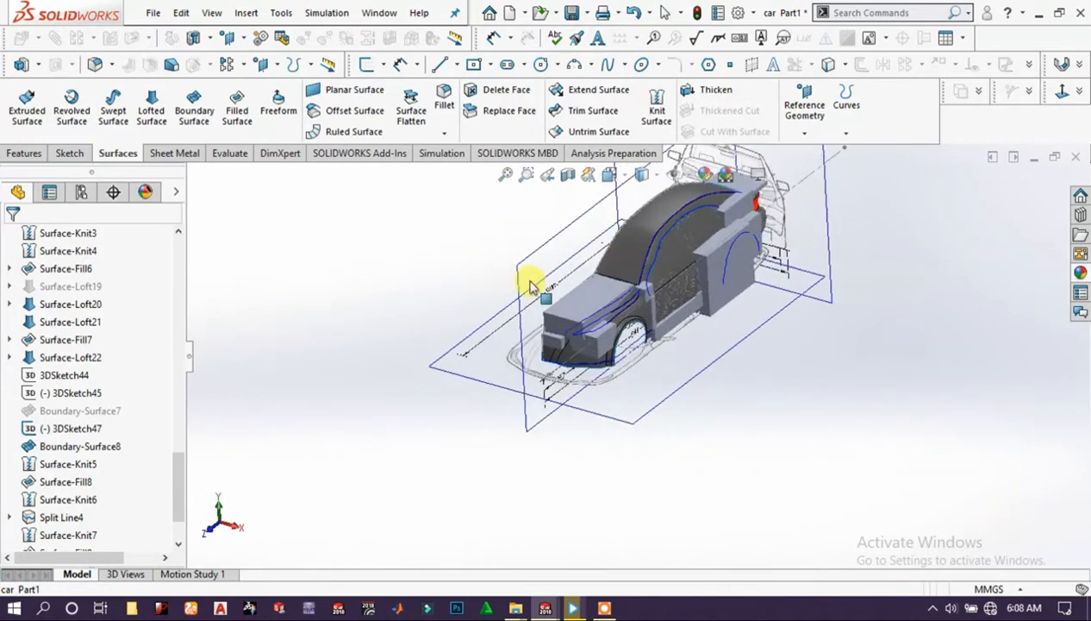
- Select Surface-Knit5 and Surface-Knit7 in the tree to hide the knitted shells
click(67, 463)
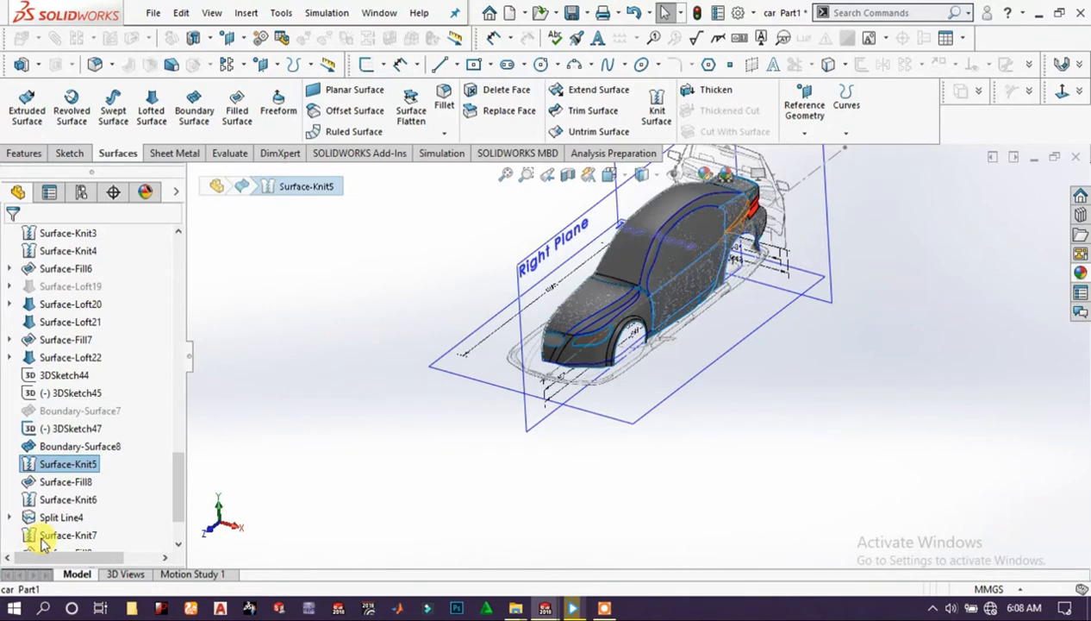
click(62, 517)
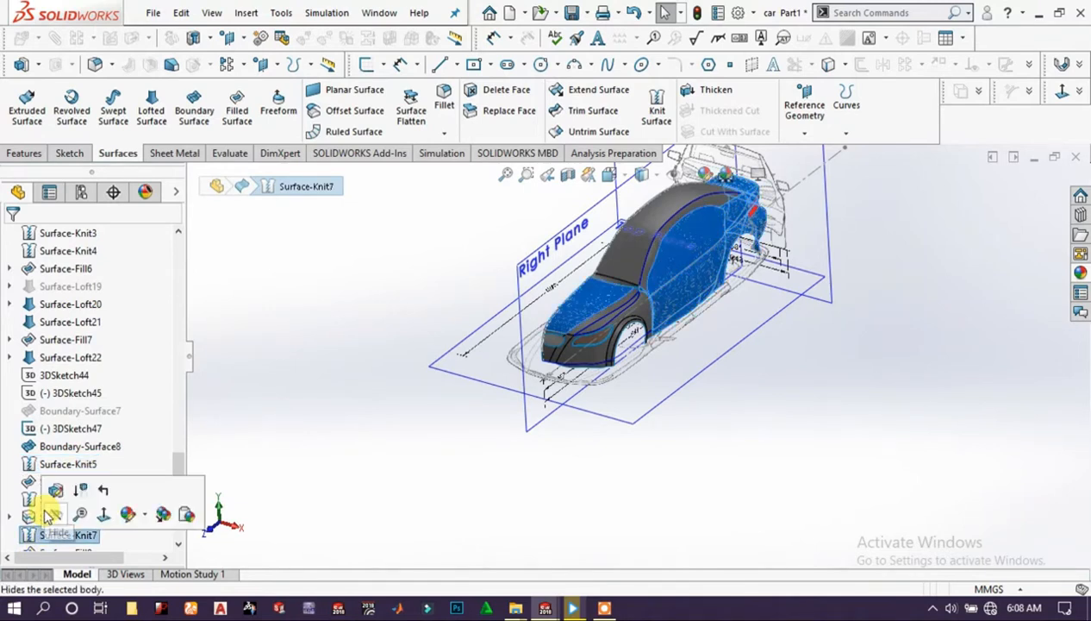
mouse_move(79, 489)
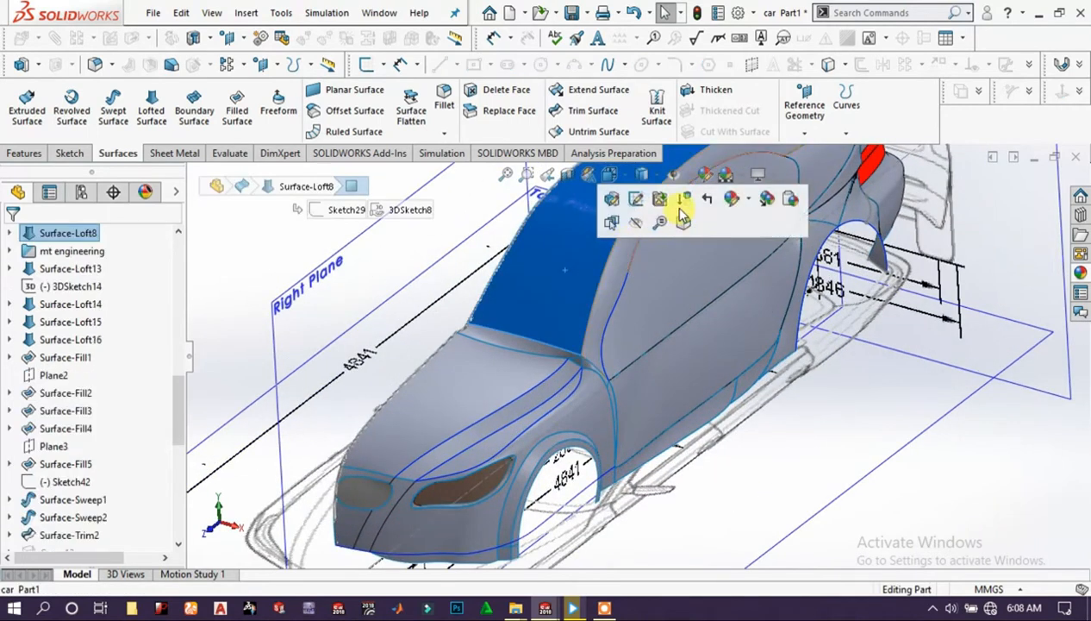
mouse_move(751, 200)
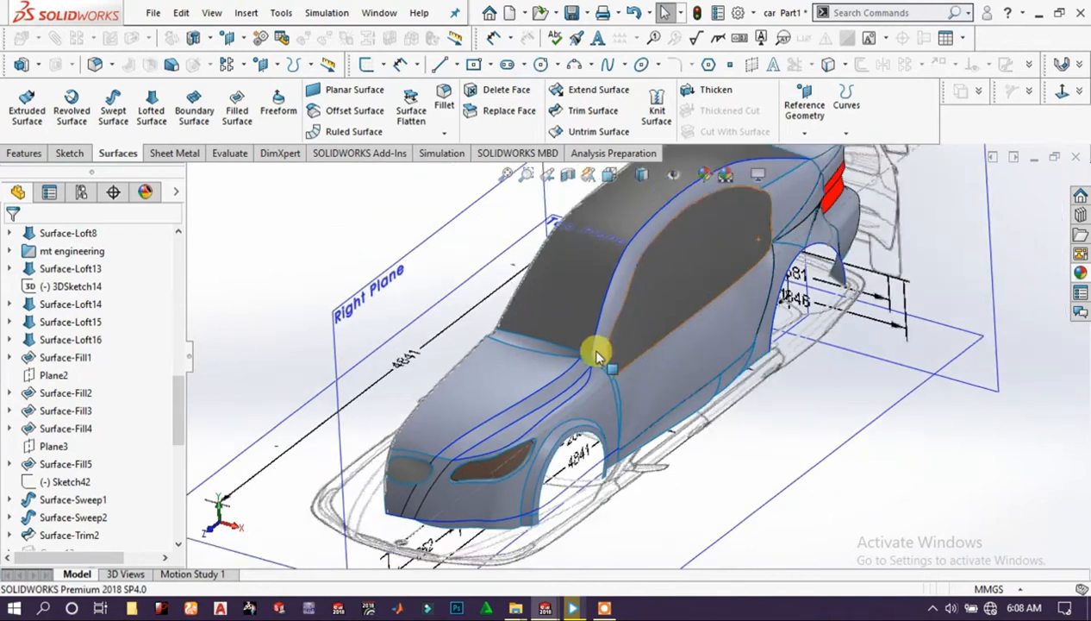
- Orbit the car to see its front side before editing the colour
drag(595, 353, 693, 336)
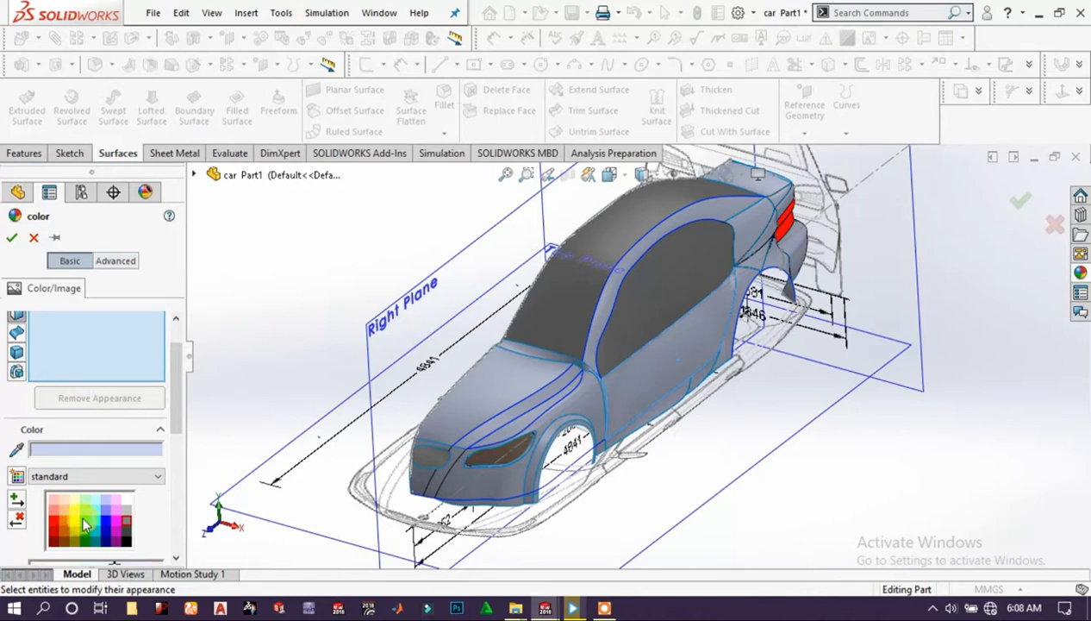
- Colour the door panel from the palette, trying pink then switching to yellow
click(103, 517)
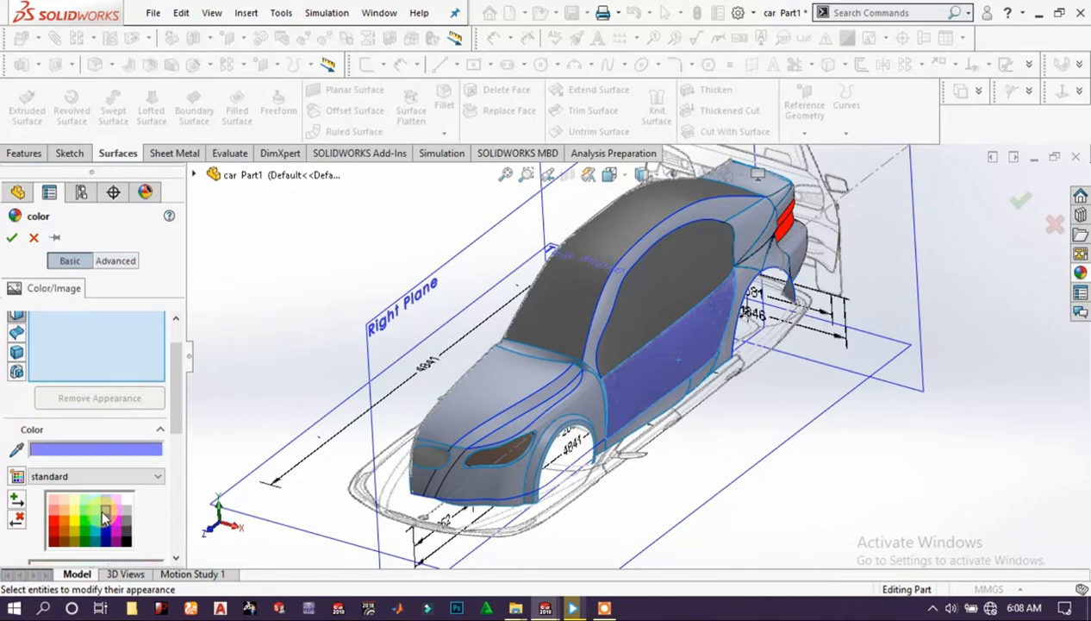
click(114, 527)
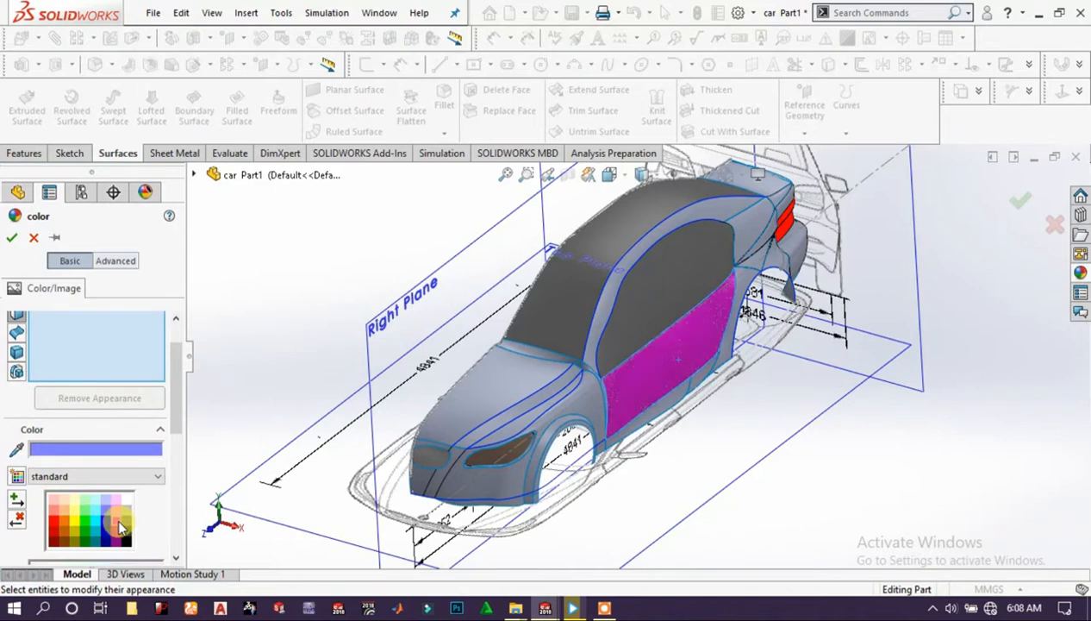
click(116, 520)
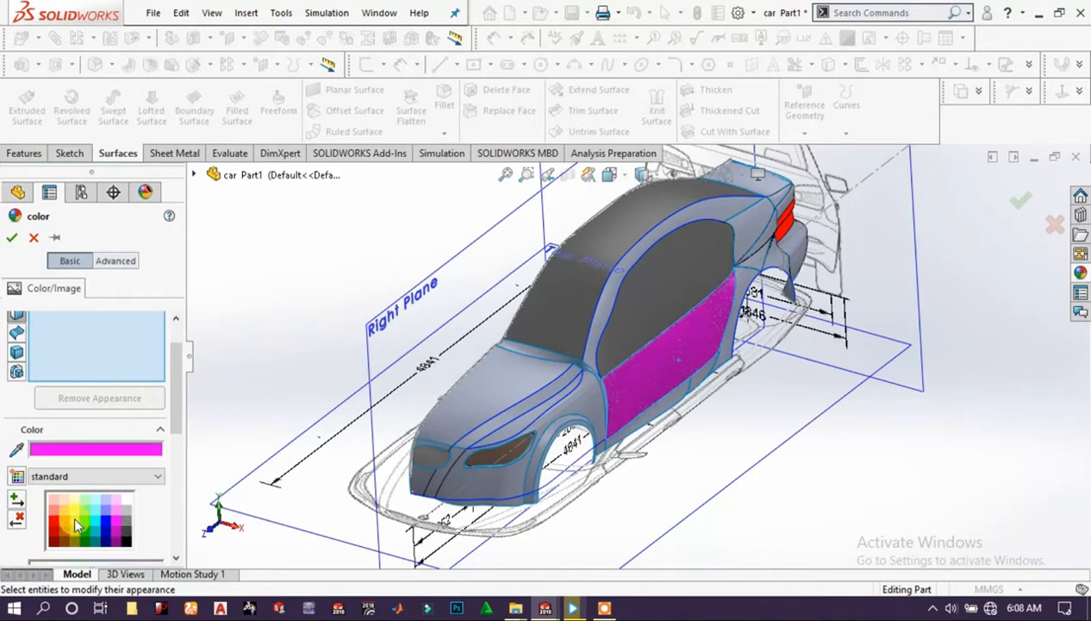
click(72, 517)
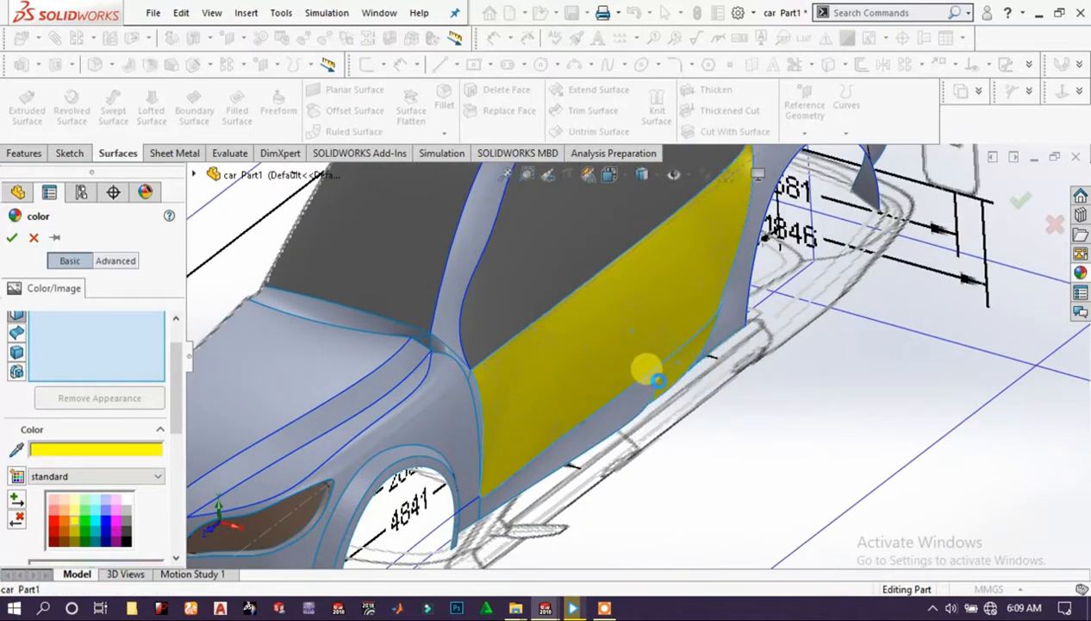
- Add the front door, front fender and adjacent side panel faces to the yellow selection
drag(651, 377, 469, 474)
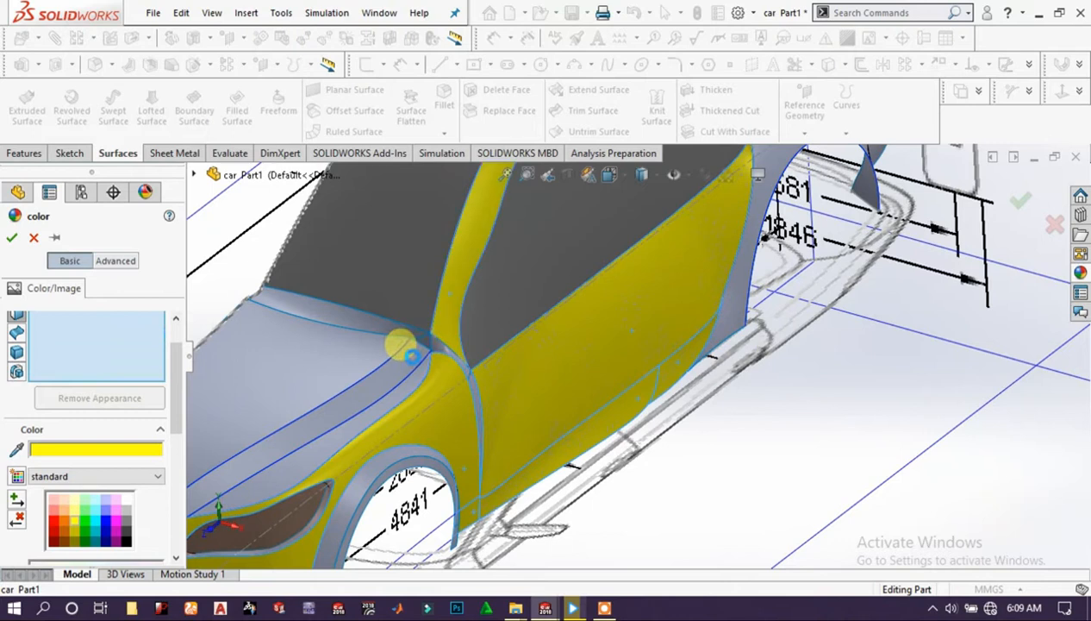
click(392, 483)
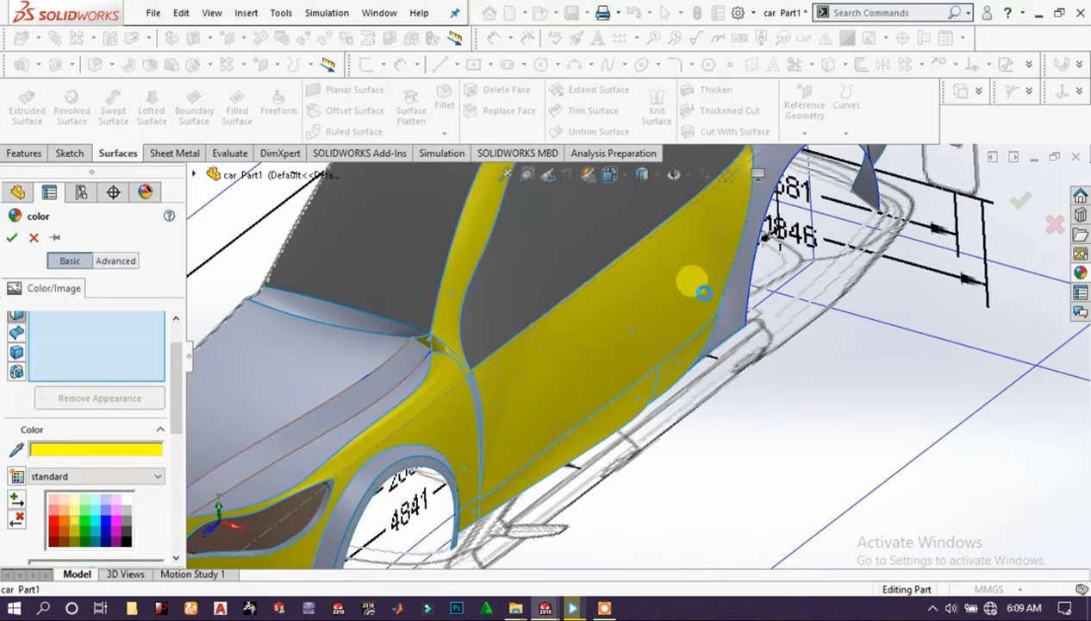
click(750, 290)
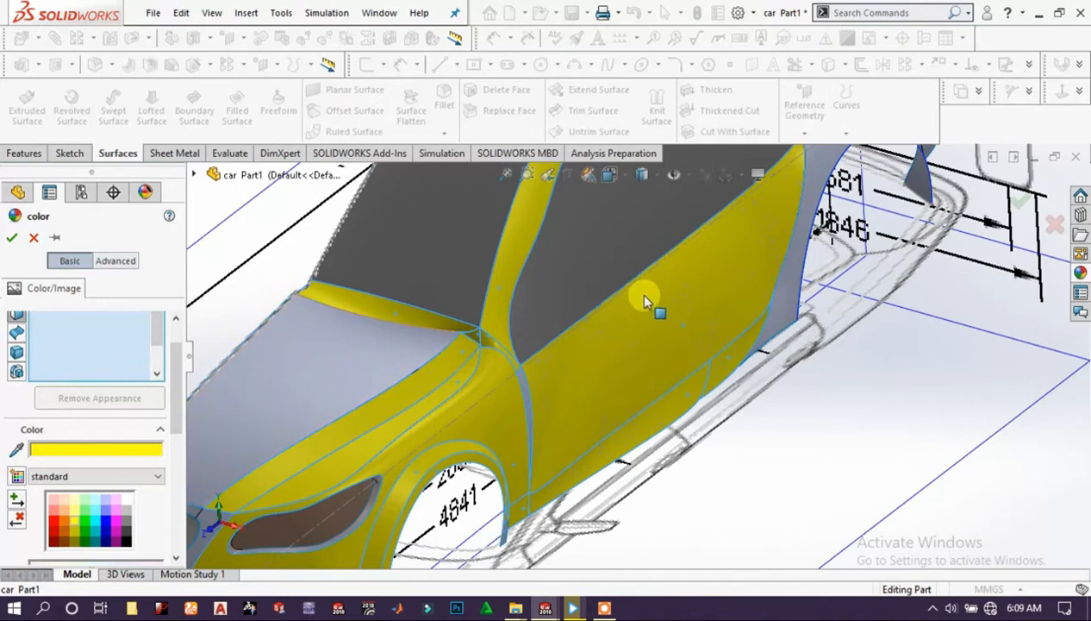
click(617, 284)
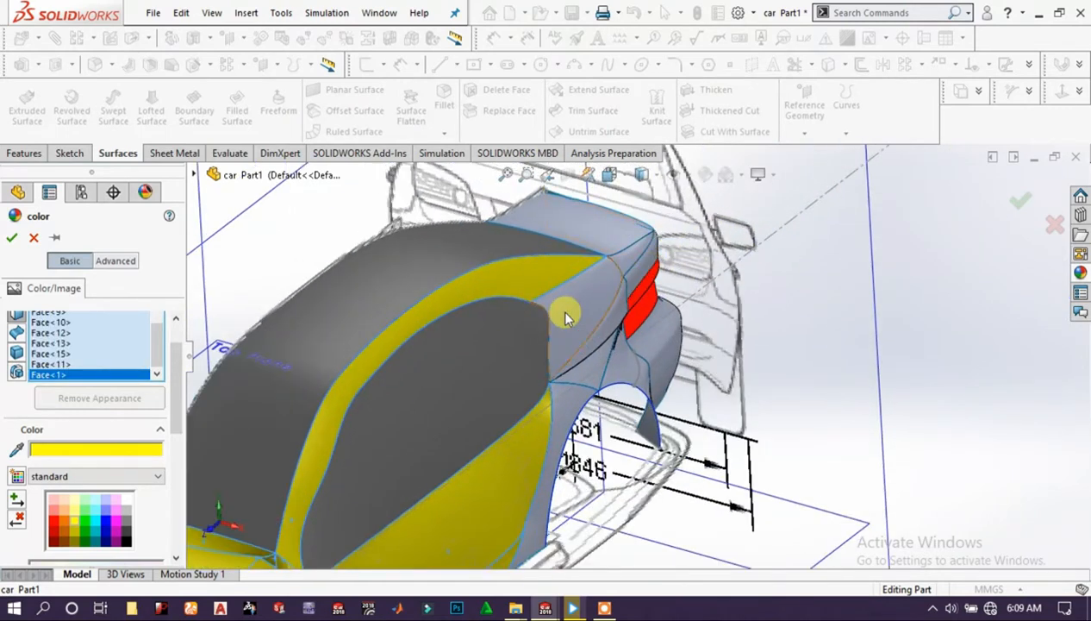
- Add the rear quarter panel, rear bumper and trunk faces to the yellow selection
click(603, 366)
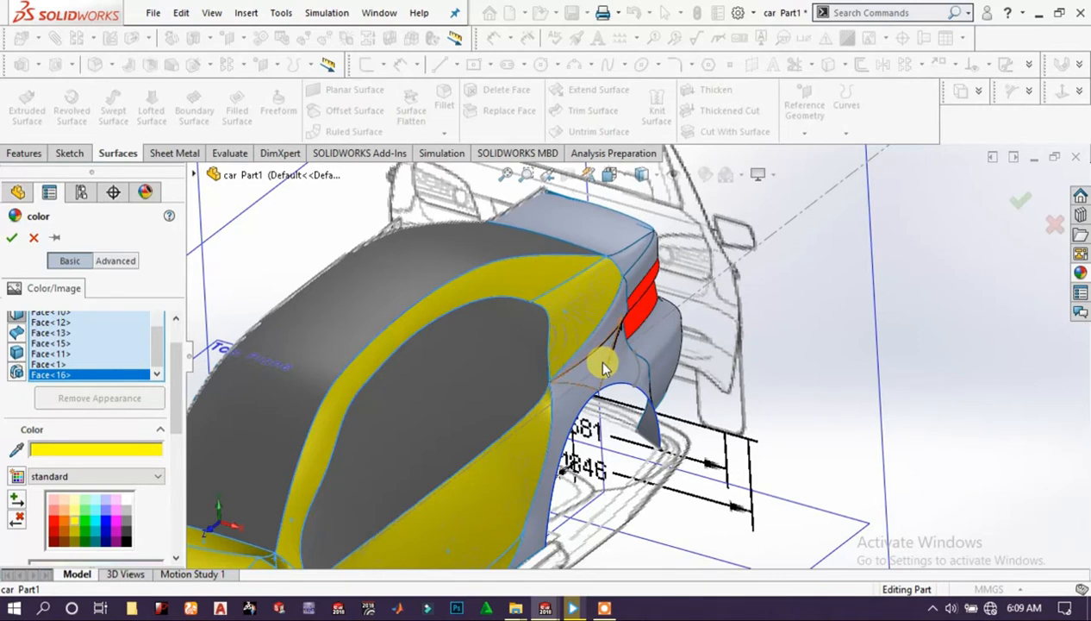
click(603, 371)
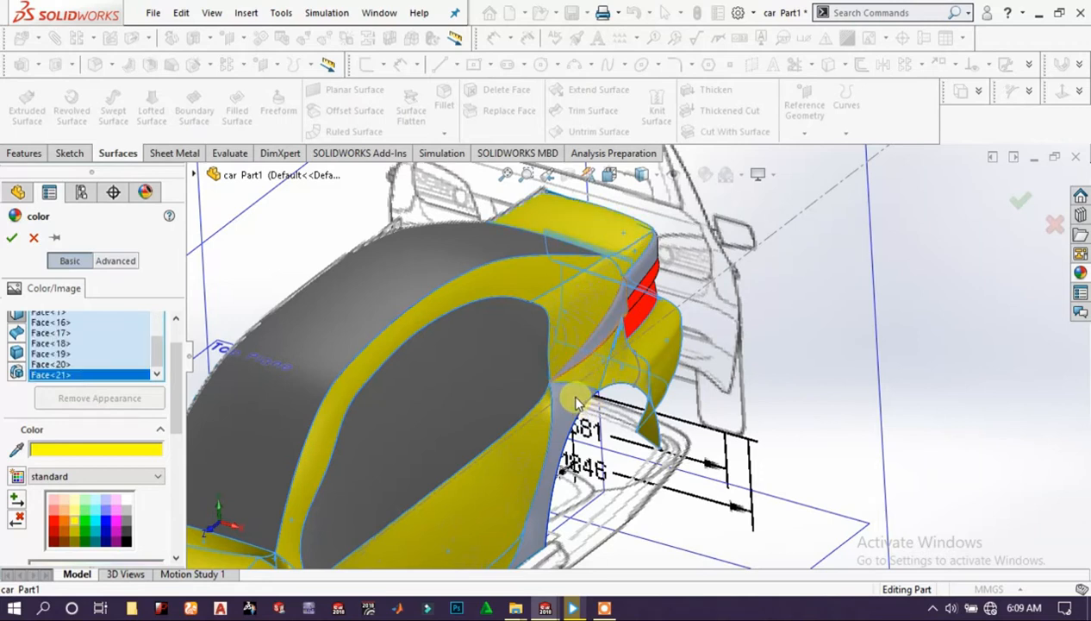
click(577, 400)
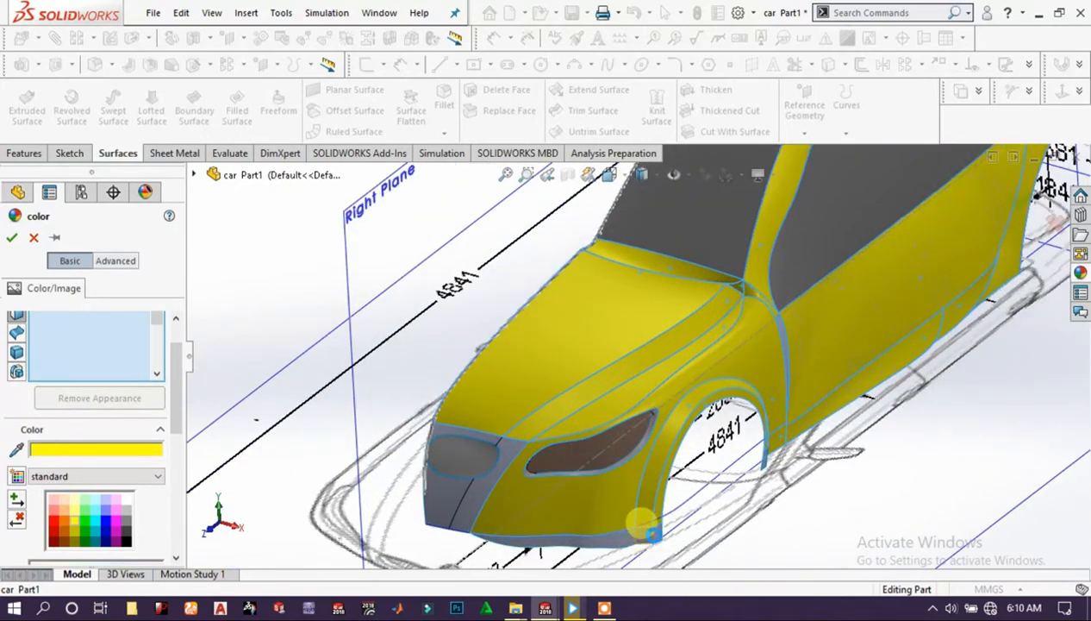
- Add the front bumper, lower bumper and headlight surround faces, then confirm the yellow colour
click(641, 533)
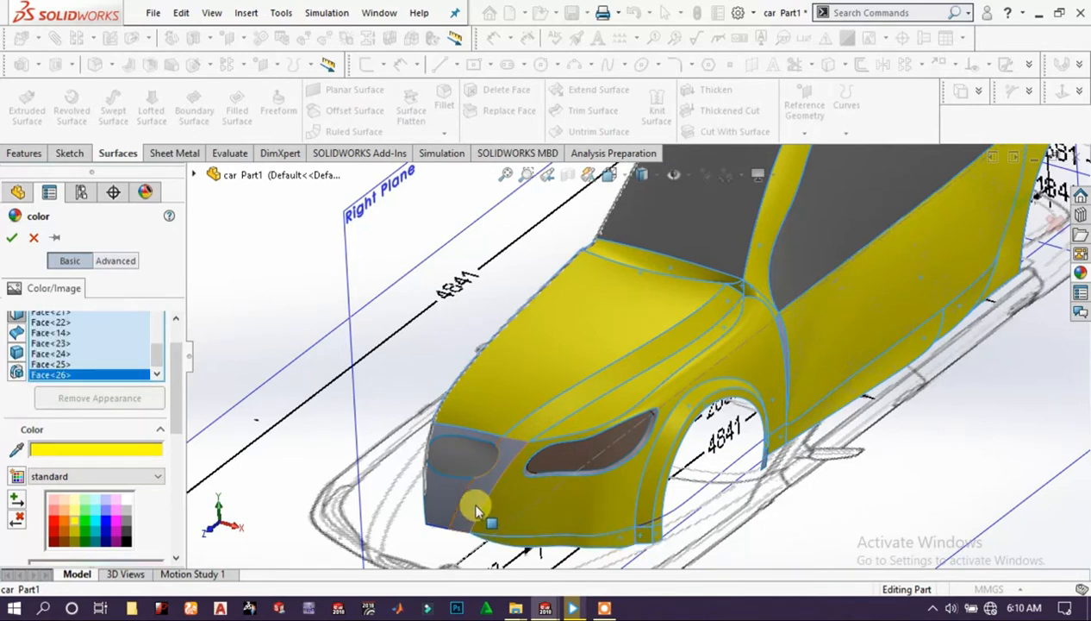
click(486, 440)
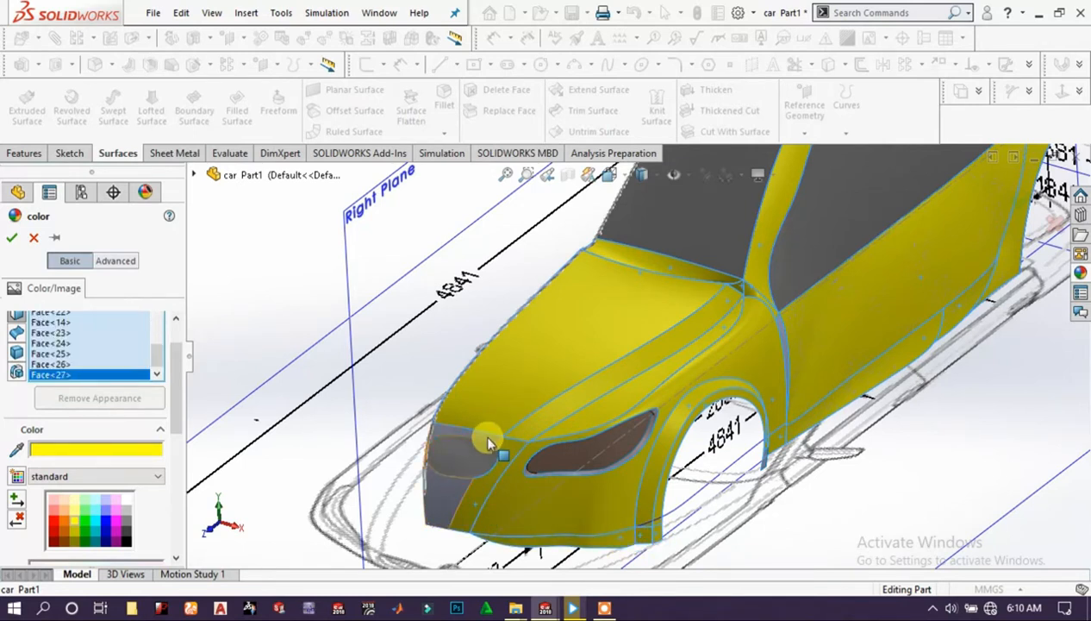
click(451, 502)
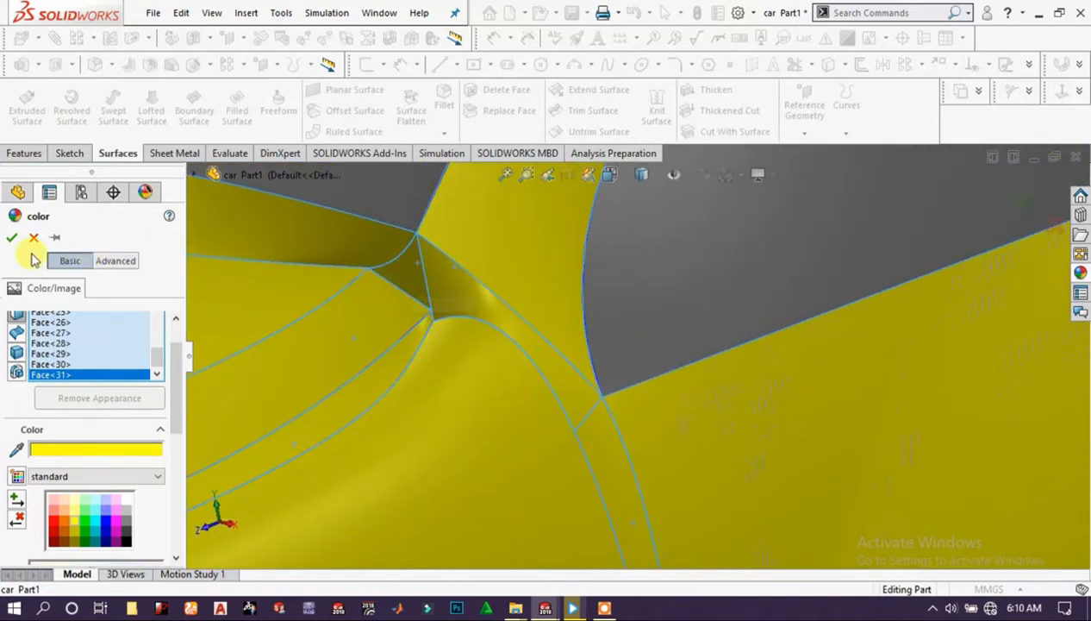
click(10, 238)
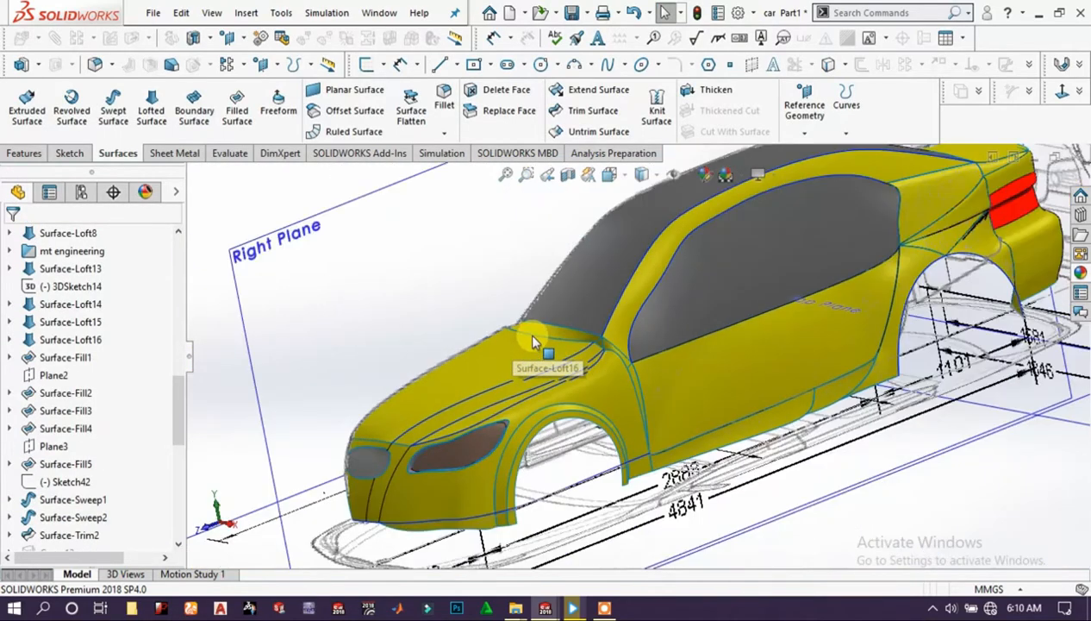
- Zoom out to the whole car, select the Right Plane and show the Features commands
drag(535, 345, 681, 293)
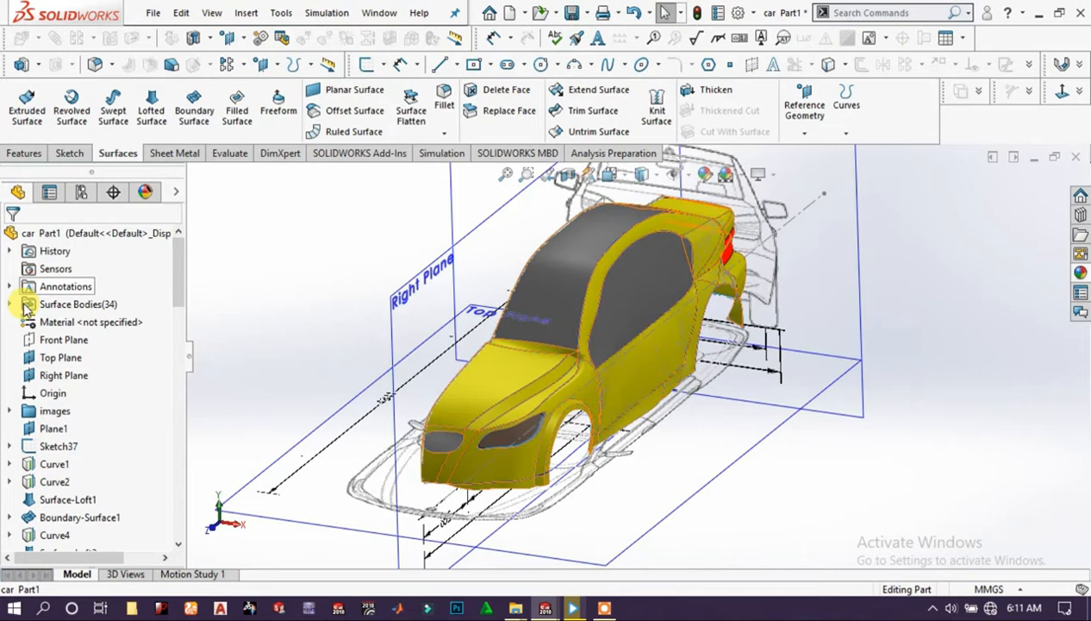
click(78, 303)
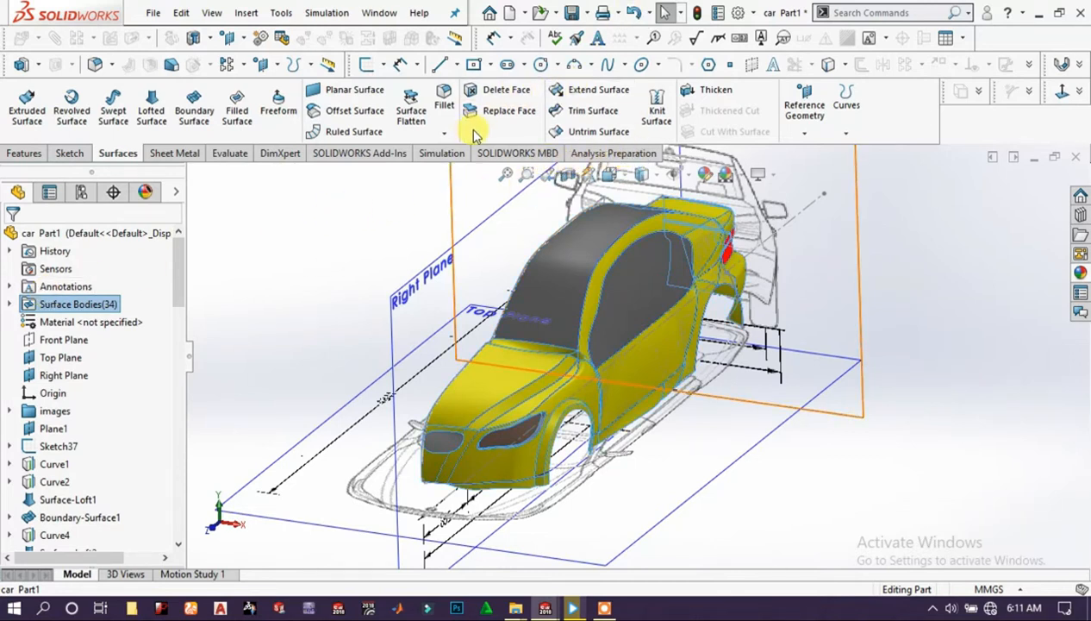
mouse_move(279, 107)
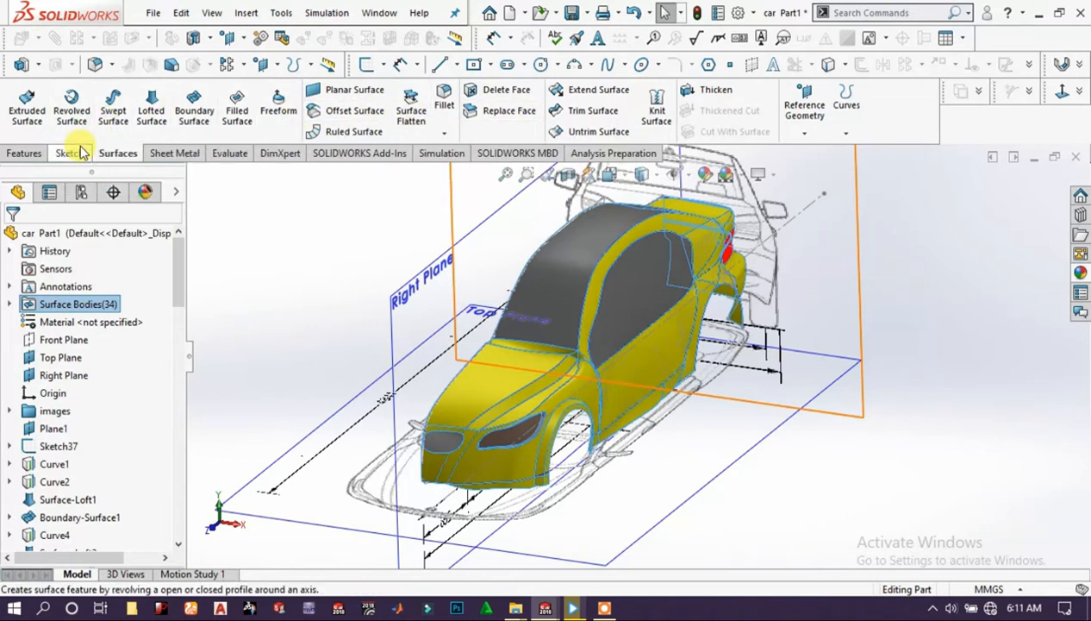
click(69, 152)
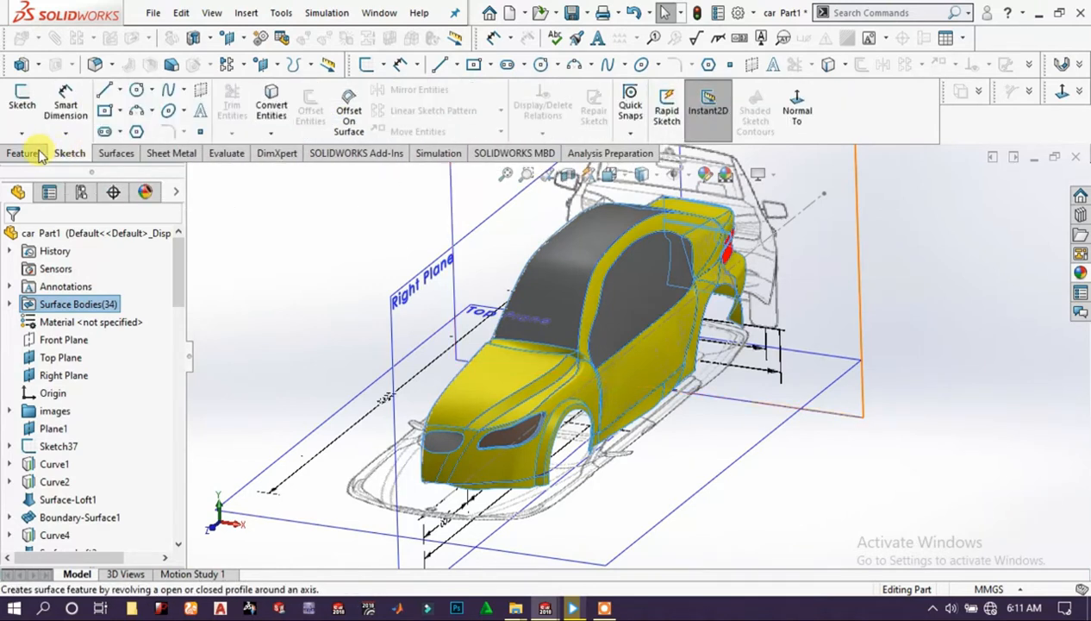
click(24, 152)
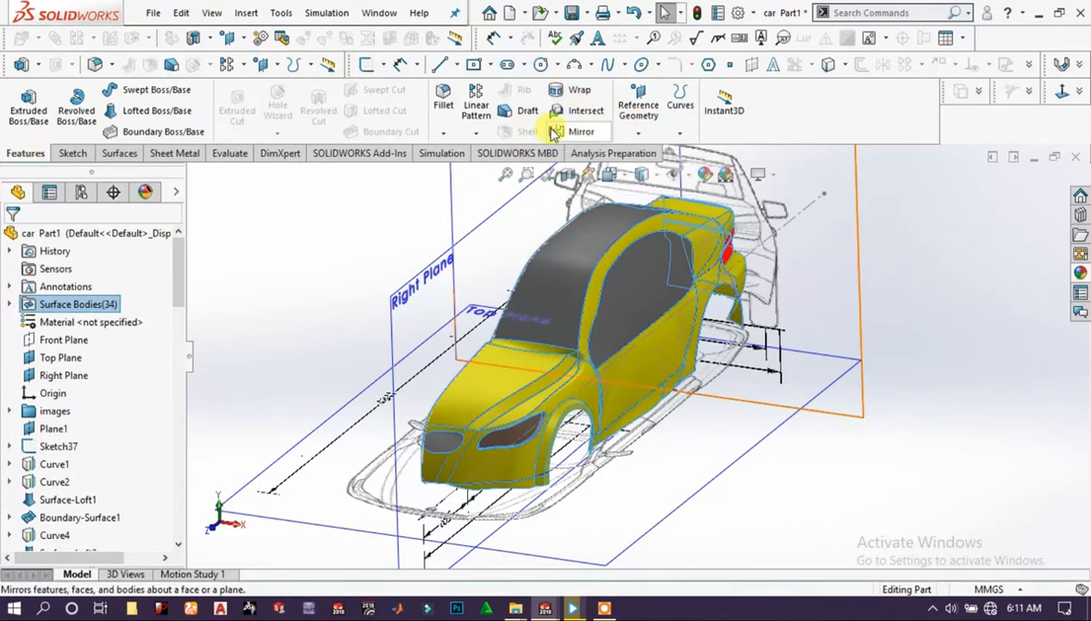
- Start a Mirror with Right Plane as mirror plane and expand the tree to pick bodies
click(581, 131)
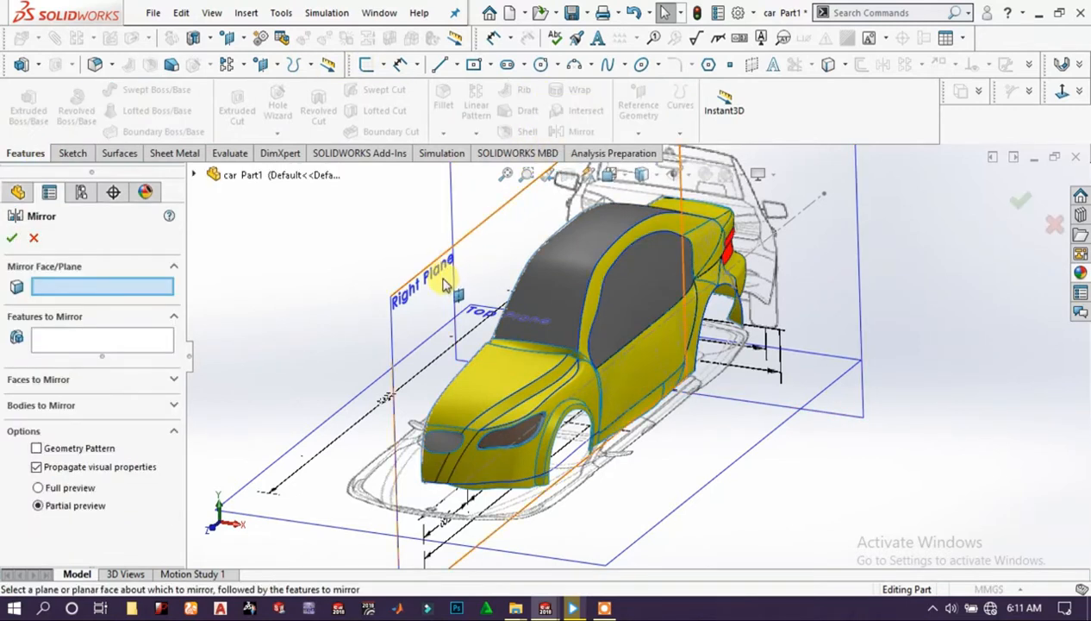
click(420, 276)
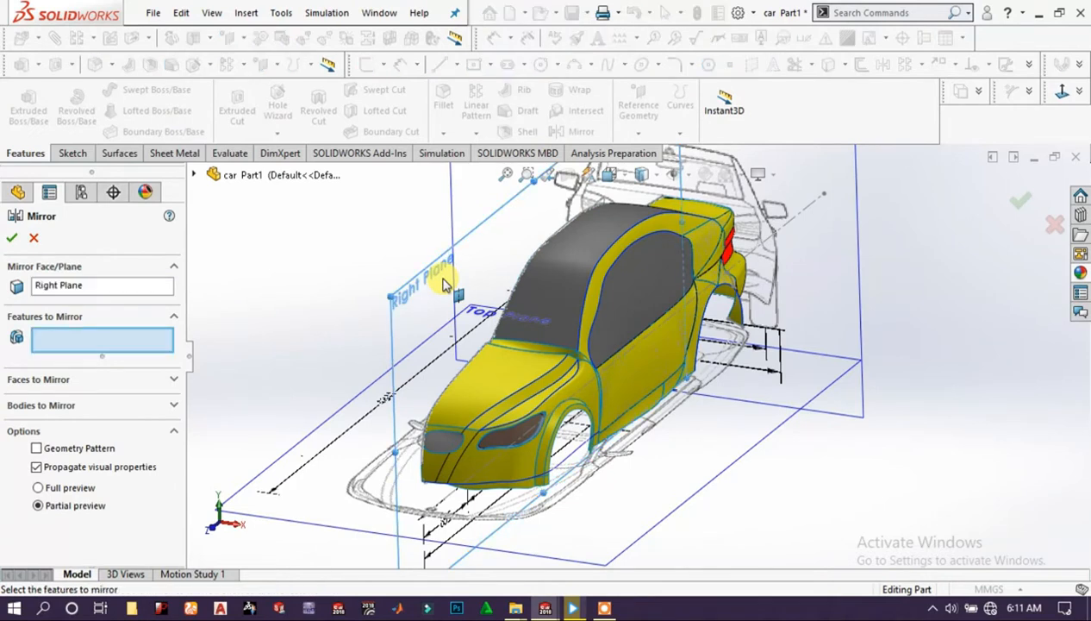
mouse_move(474, 262)
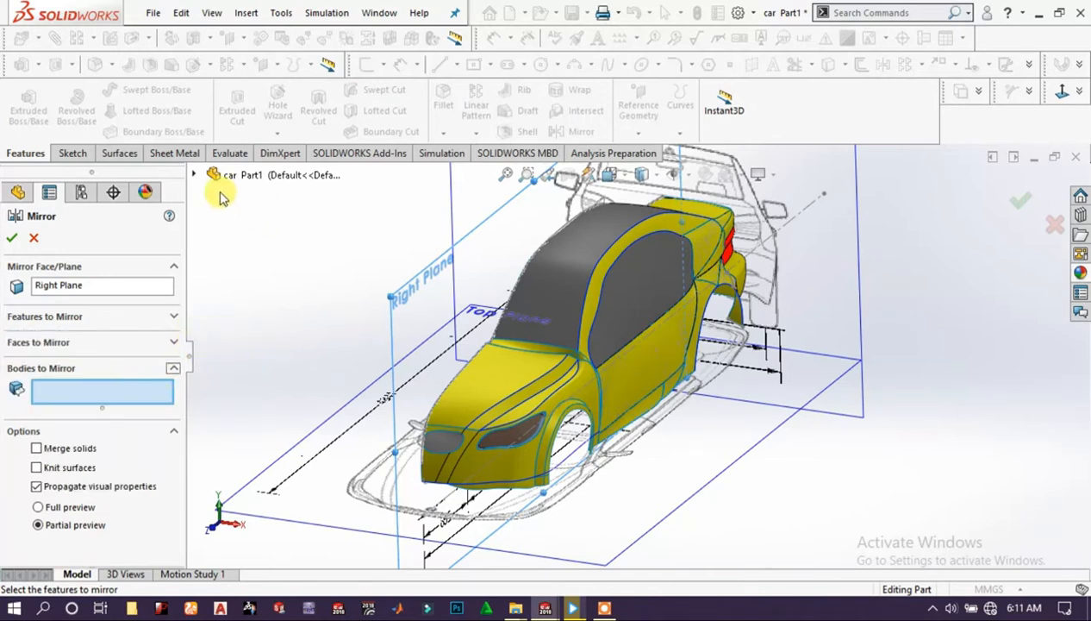
click(193, 174)
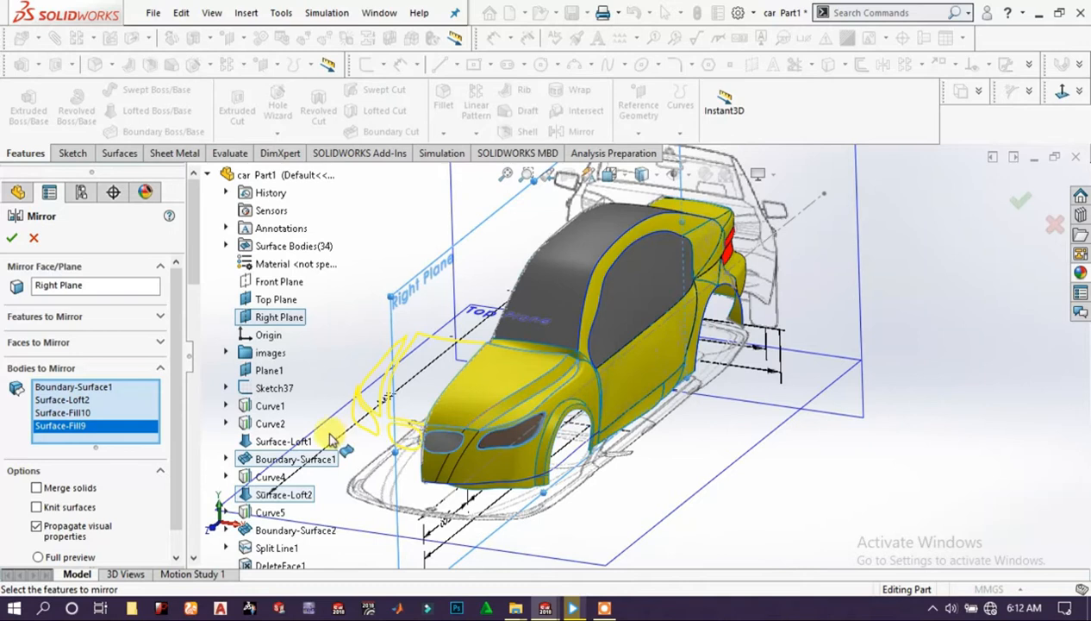
- Add the remaining surface bodies to the mirror list and complete the mirrored body
click(269, 405)
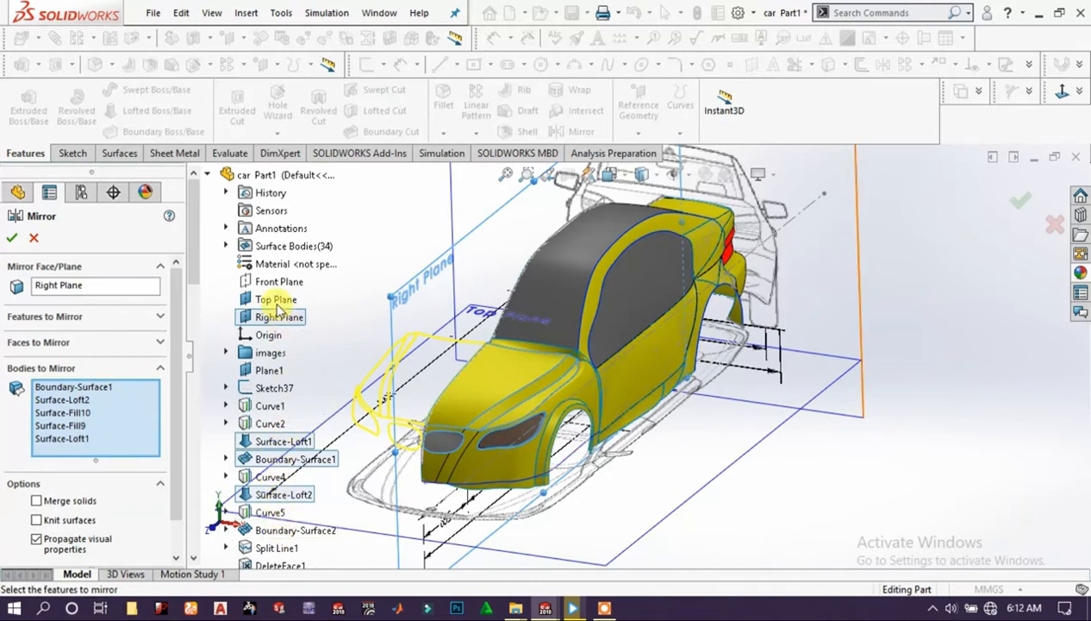
scroll(down, 3)
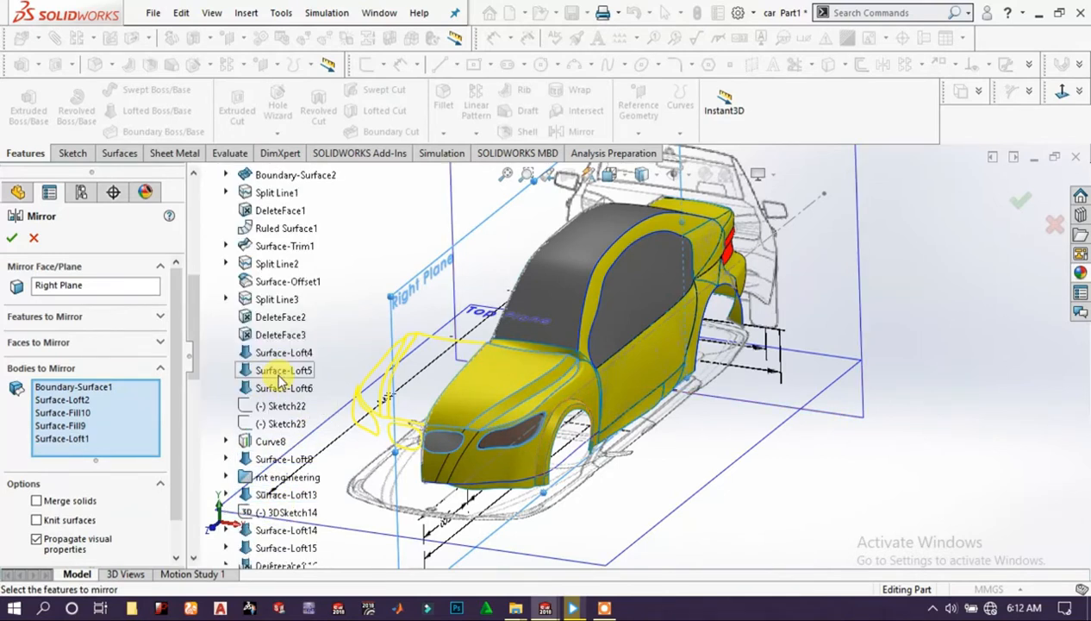
scroll(down, 3)
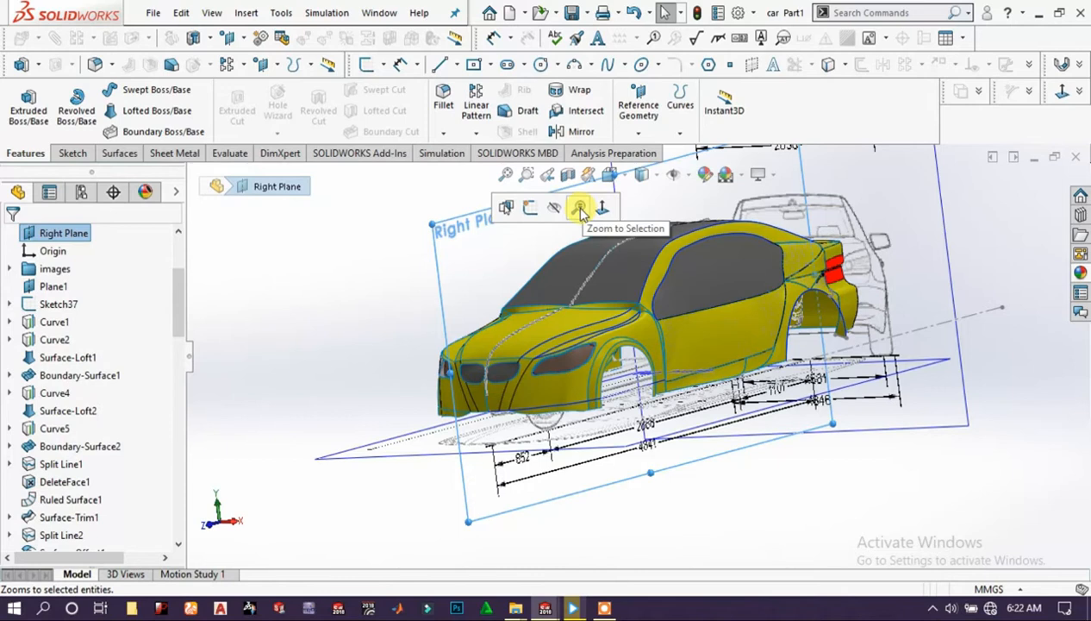
- Draw two concentric 15 and 10 mm circles at the front wheel centre and begin a line from it
click(580, 206)
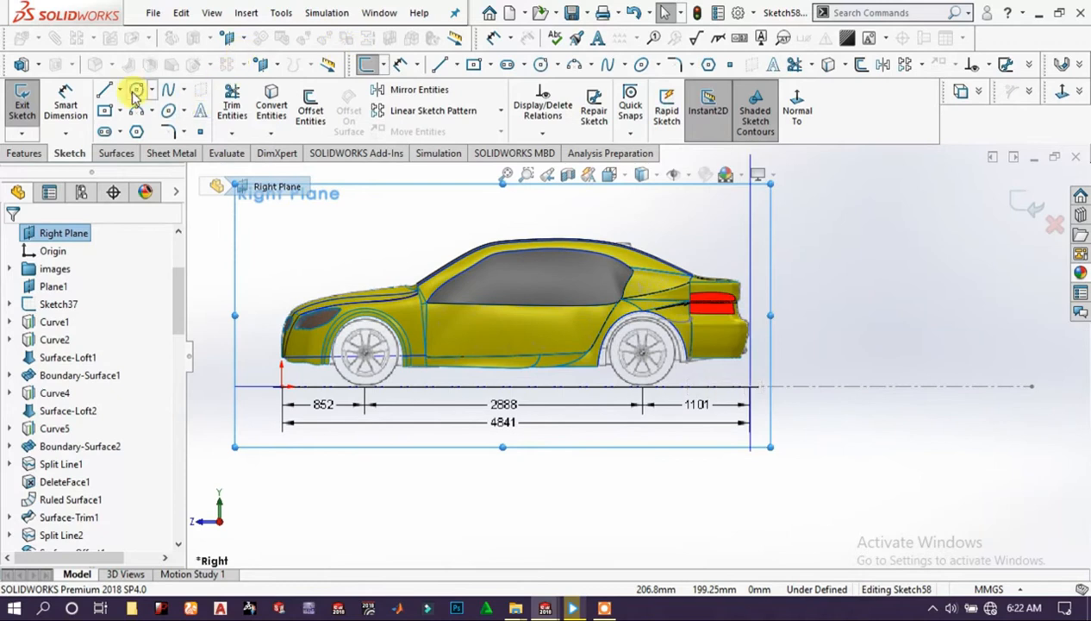
click(137, 89)
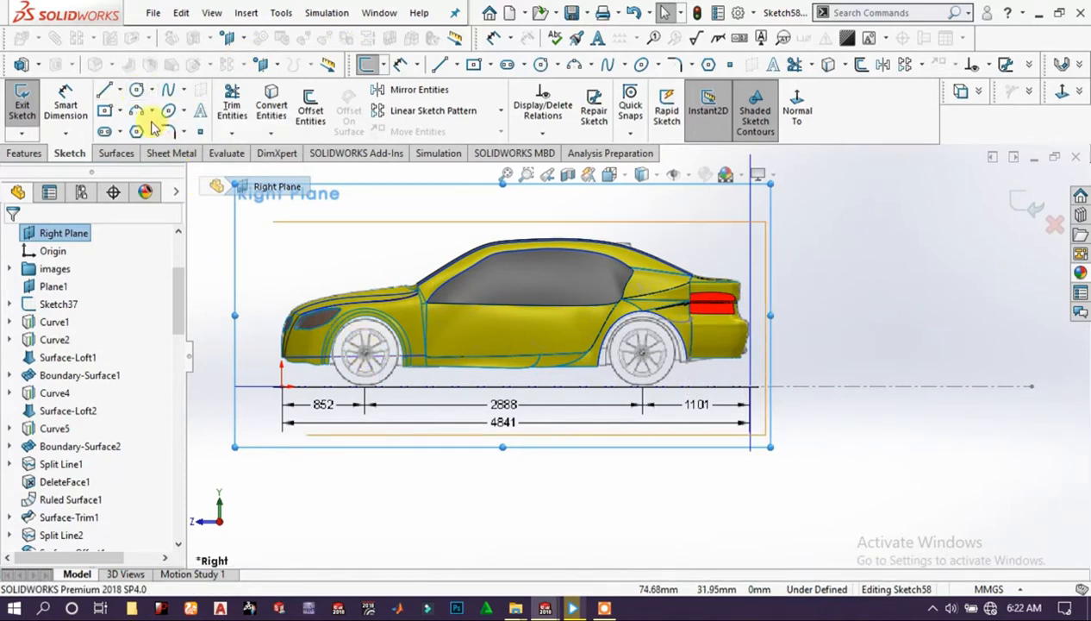
click(134, 90)
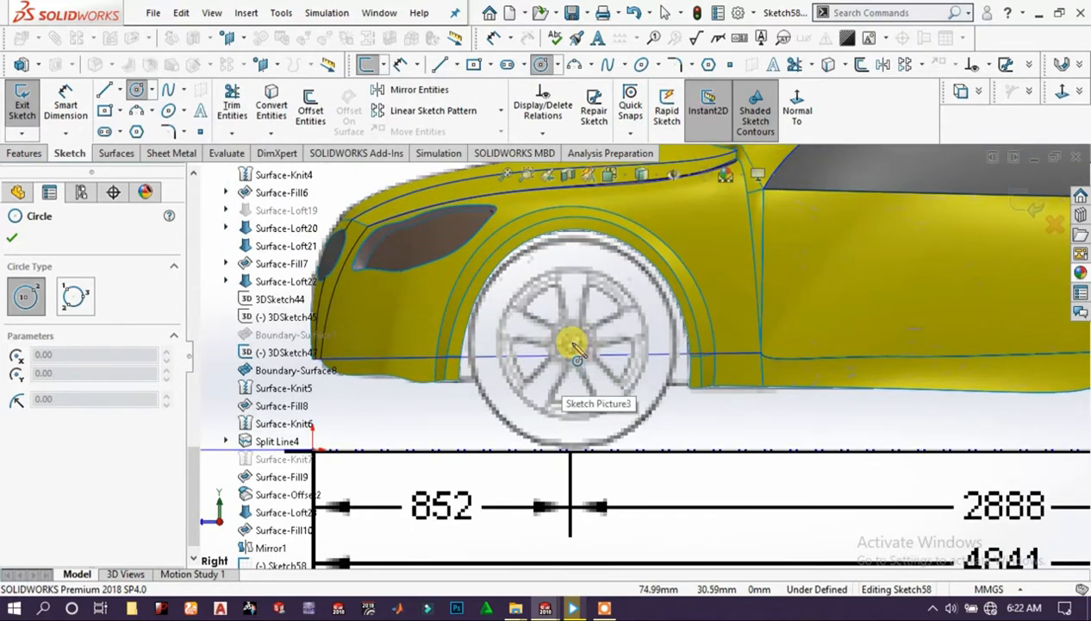
drag(572, 338, 594, 324)
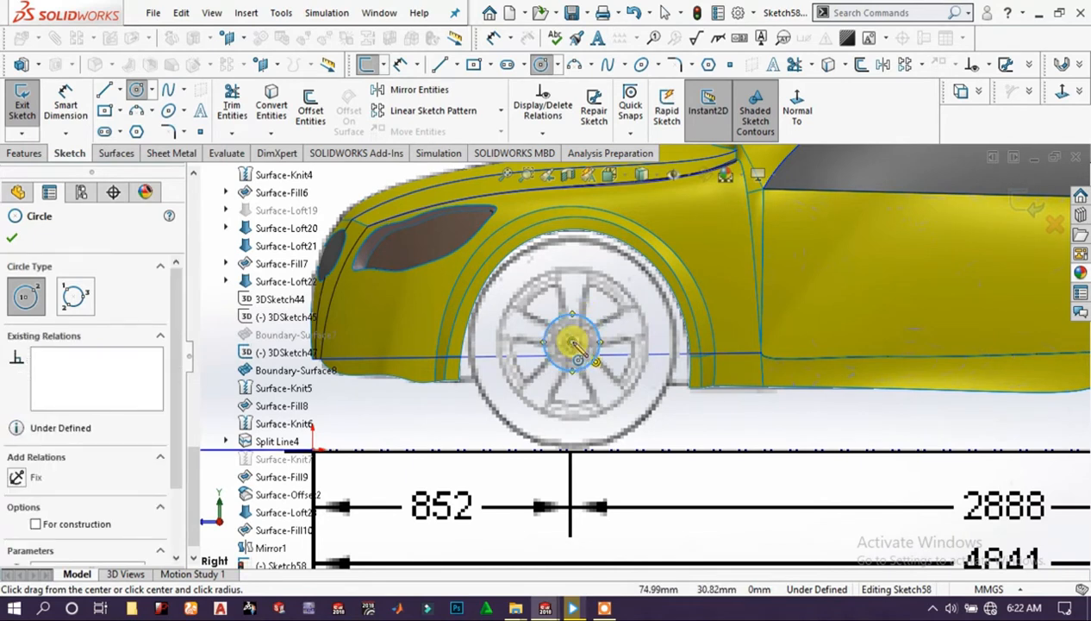
drag(573, 341, 595, 341)
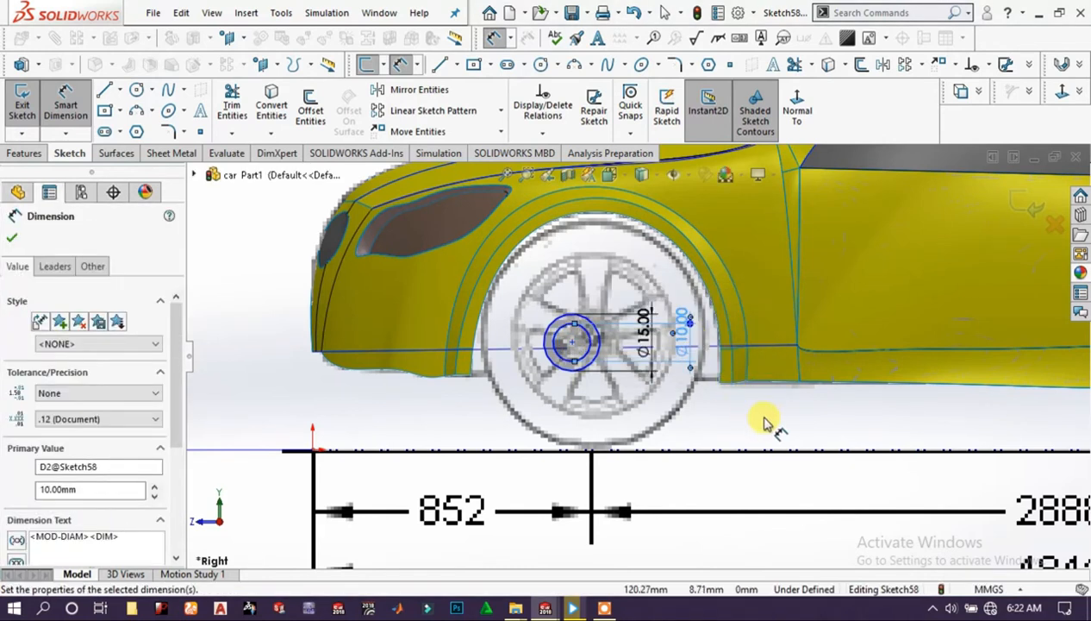
right_click(766, 423)
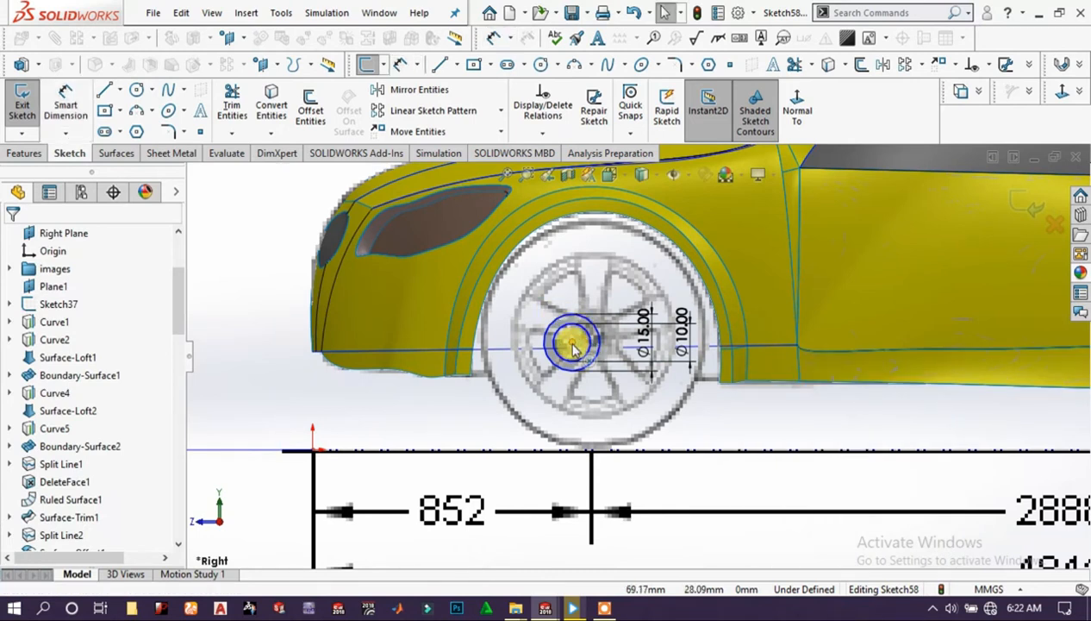
click(573, 343)
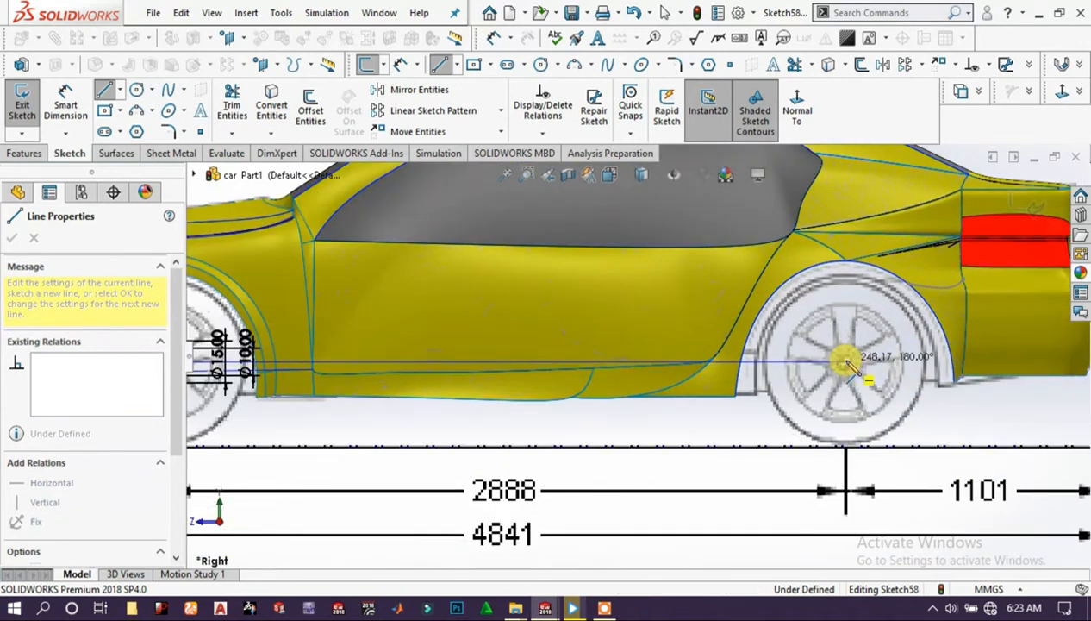
- Finish the line to the rear wheel centre, dimension it 250 mm and select both axle circles
right_click(848, 362)
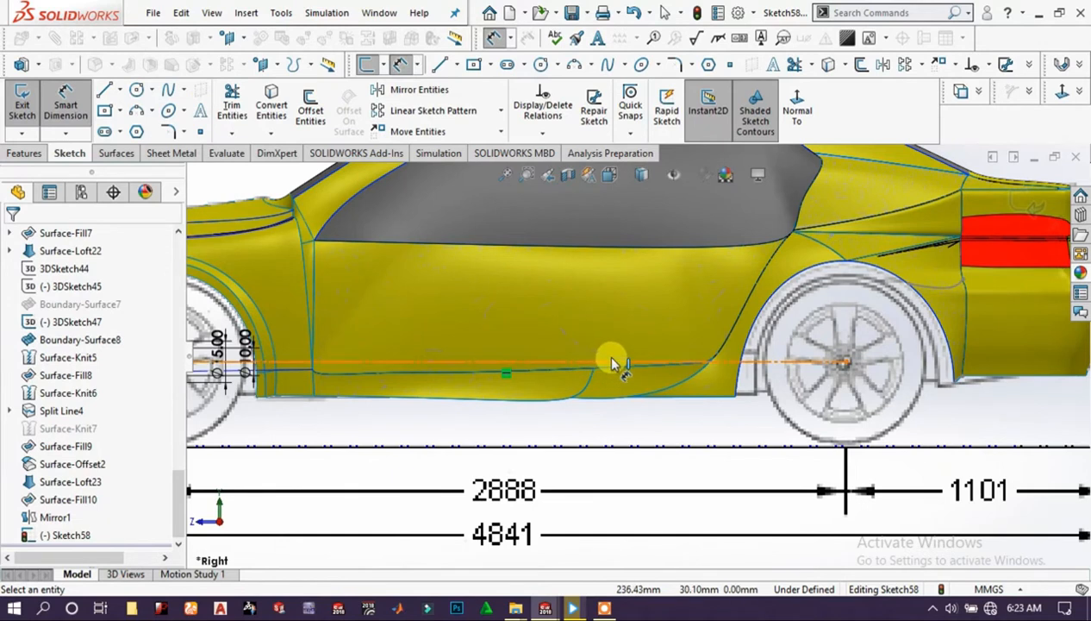
click(612, 362)
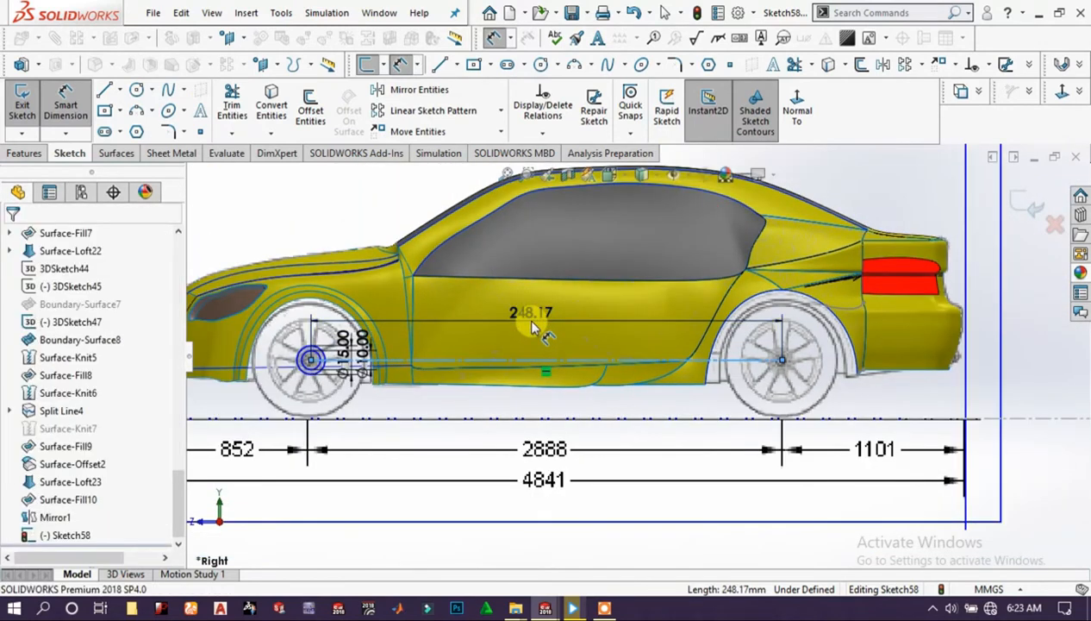
double_click(531, 312)
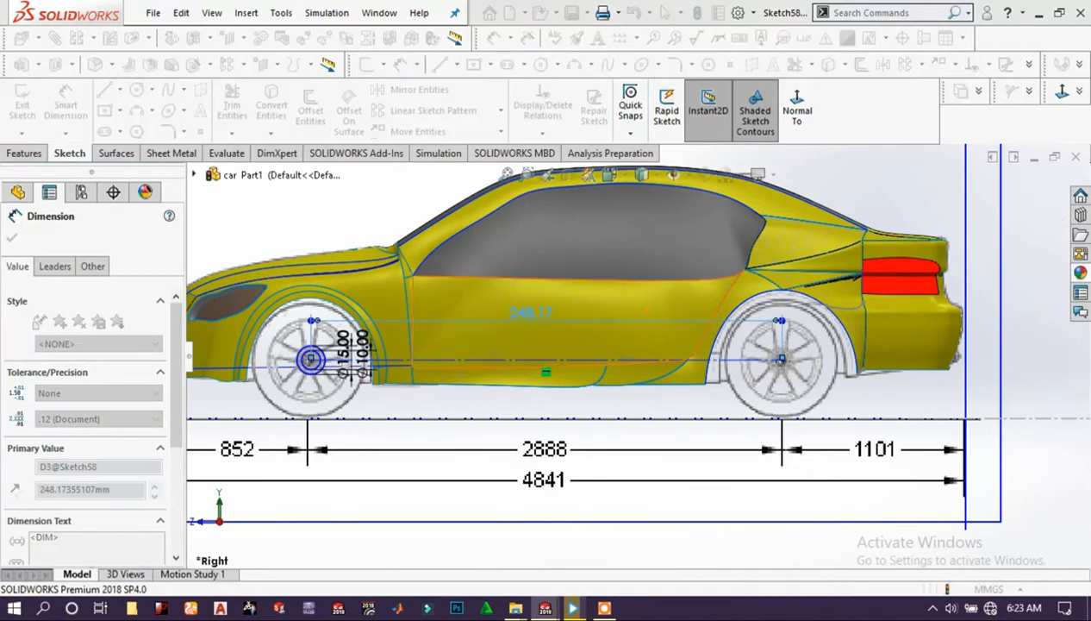
click(545, 449)
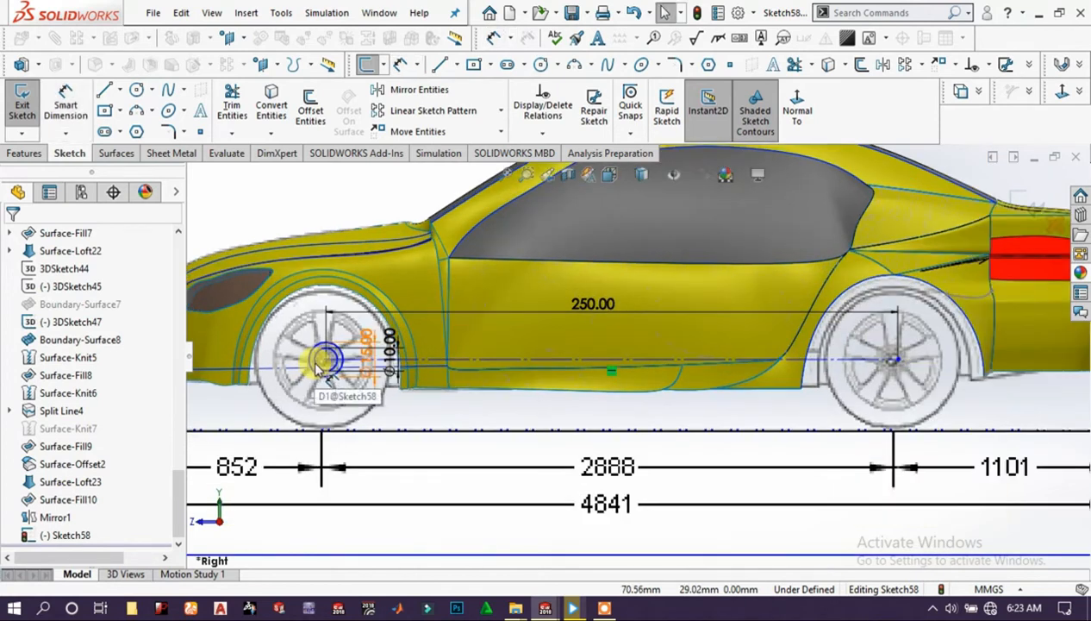
click(326, 357)
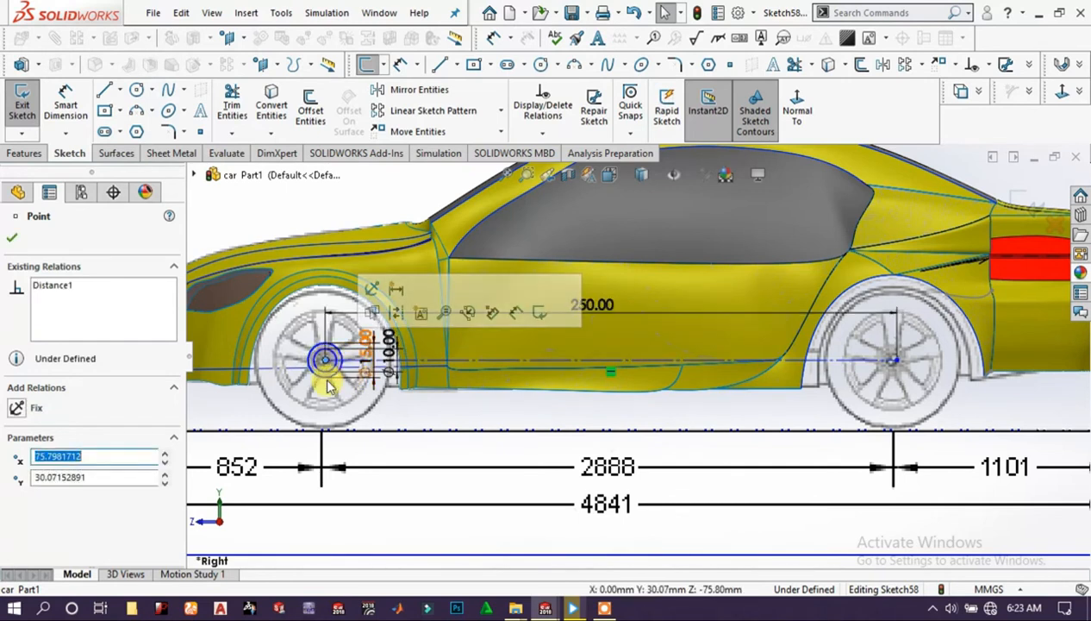
click(326, 360)
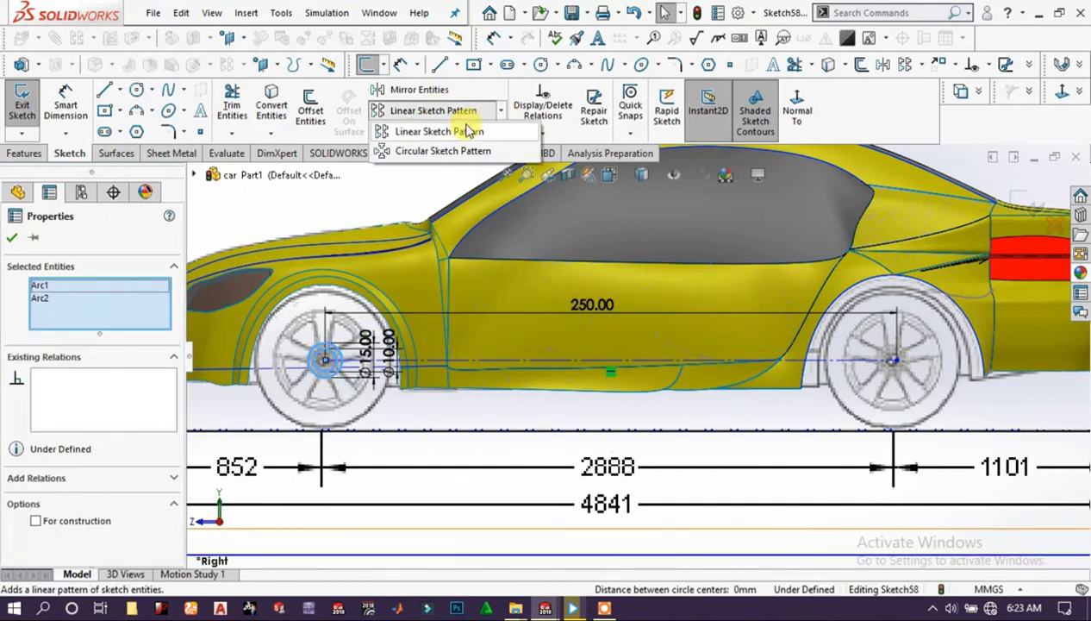
- Linear-pattern the axle circles 250.00 mm to the rear wheel centre and exit the sketch
click(433, 110)
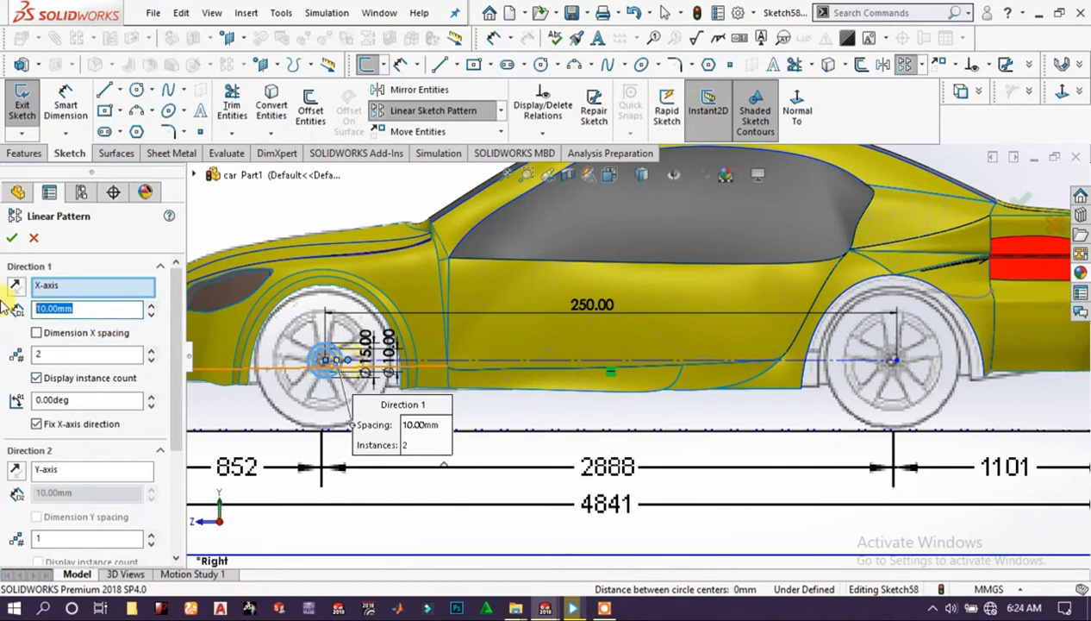
text(250.00mm)
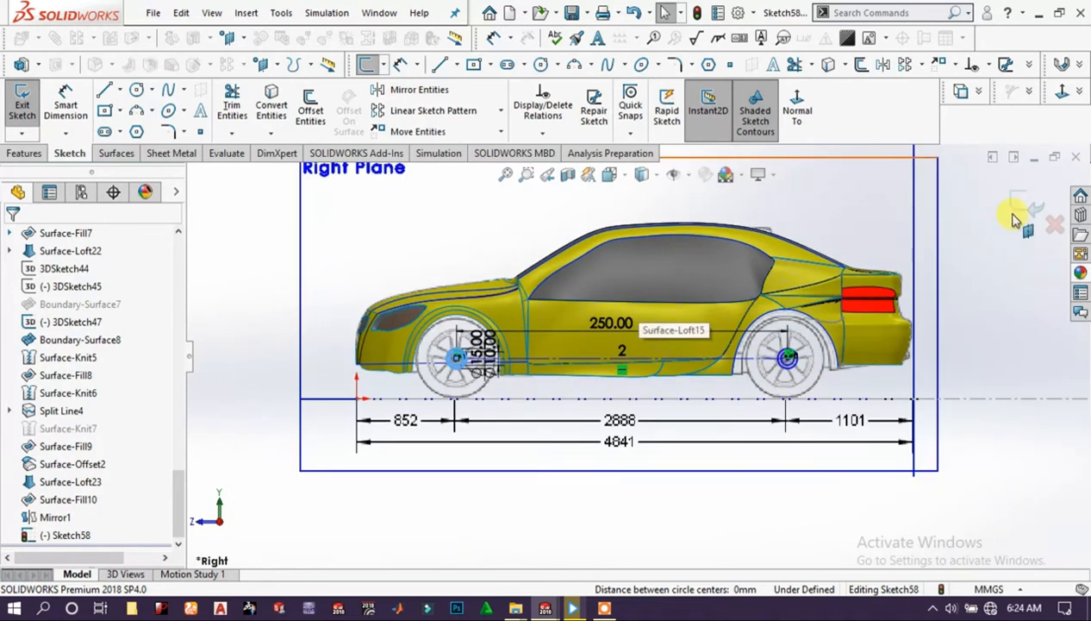
click(24, 151)
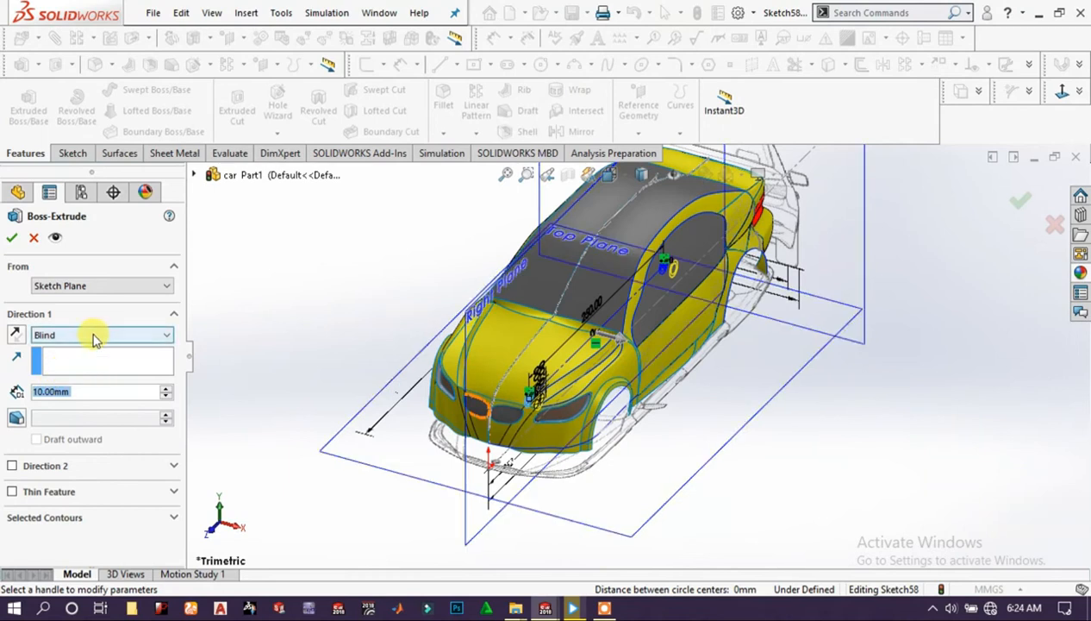
- Set the axle extrusion end condition to Mid Plane
click(100, 335)
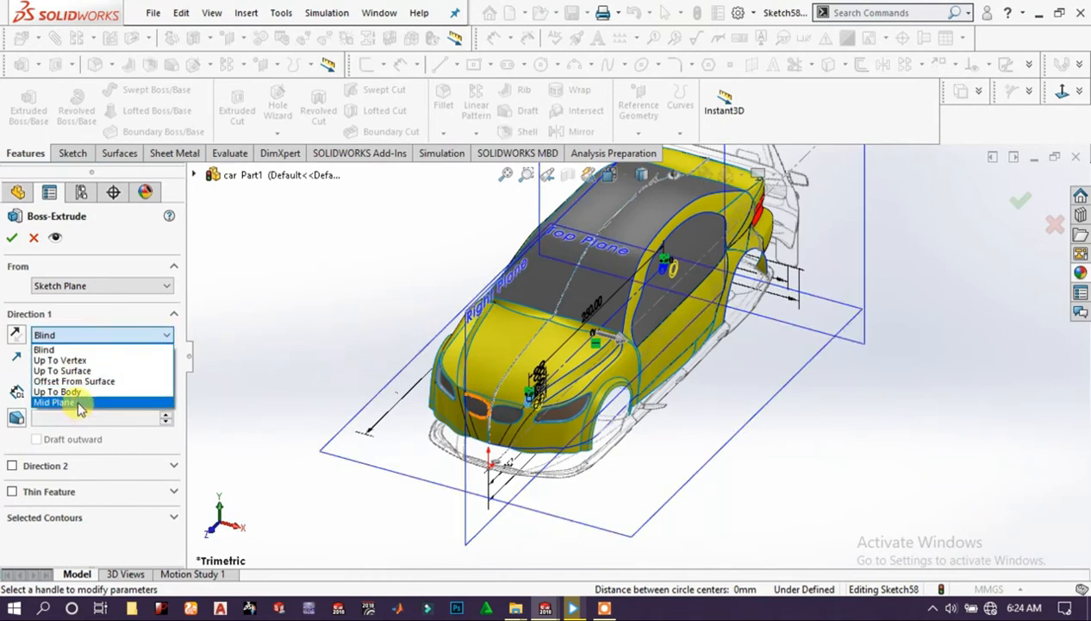
click(55, 402)
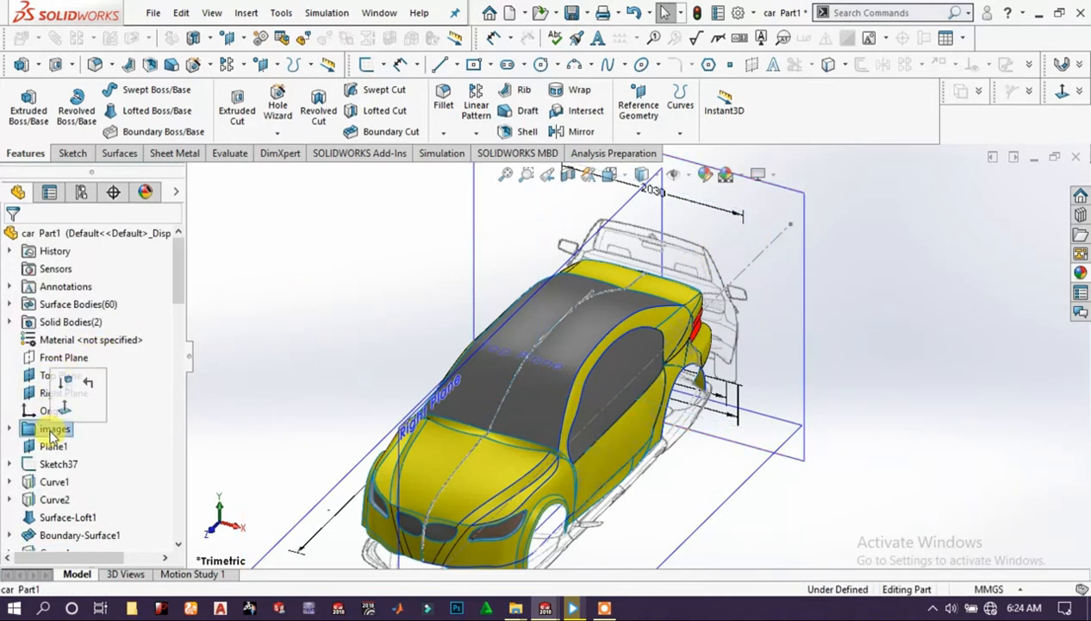
- Expand the images folder and hide the reference image sketches Sketch1–Sketch3
right_click(55, 428)
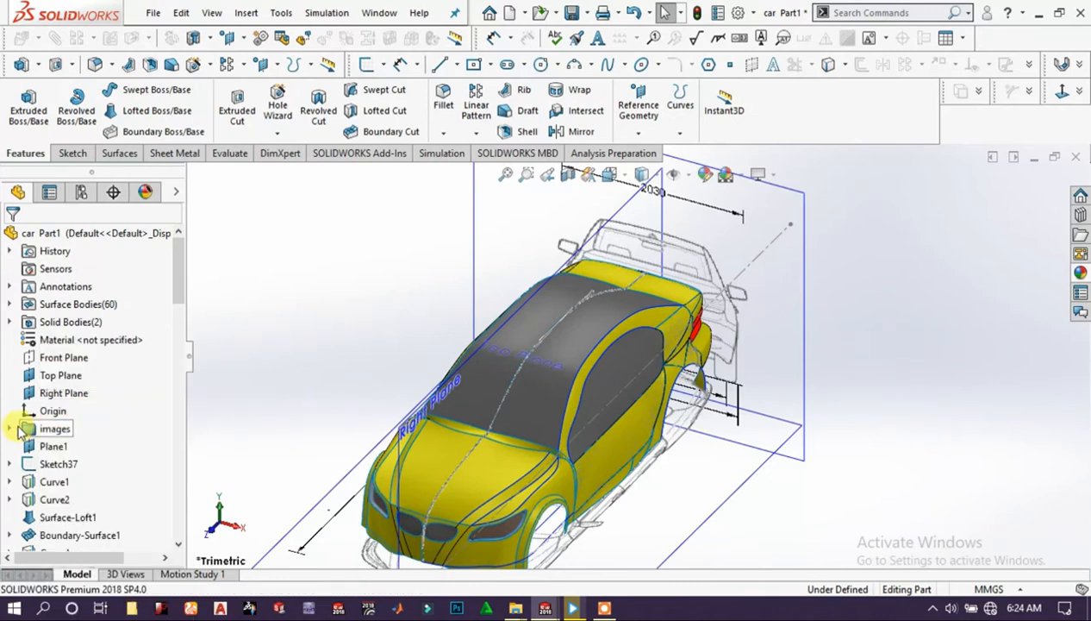
click(11, 428)
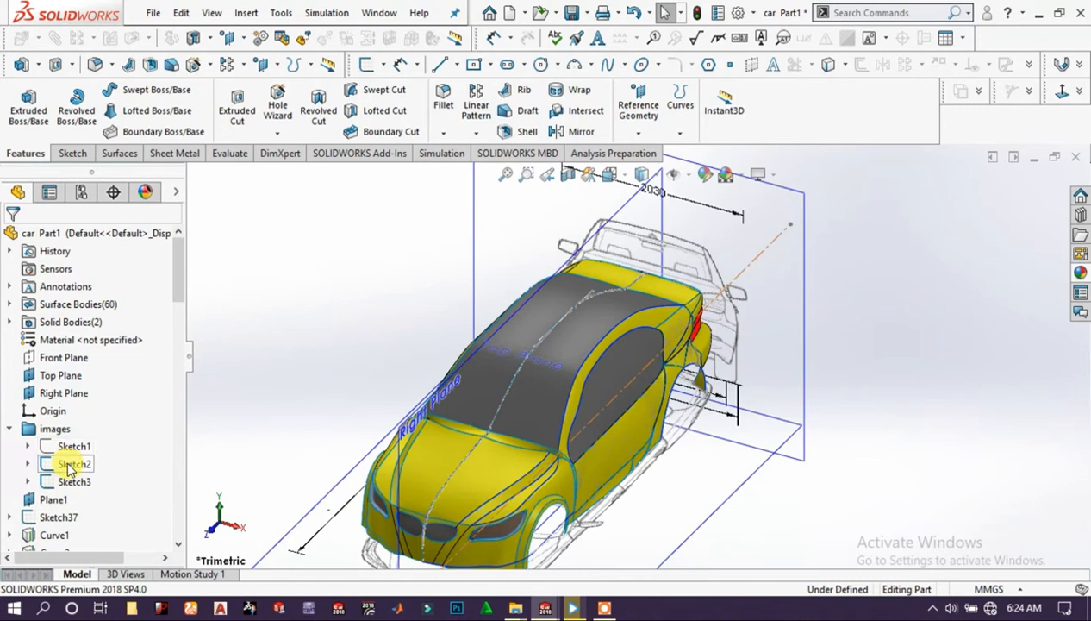
click(76, 464)
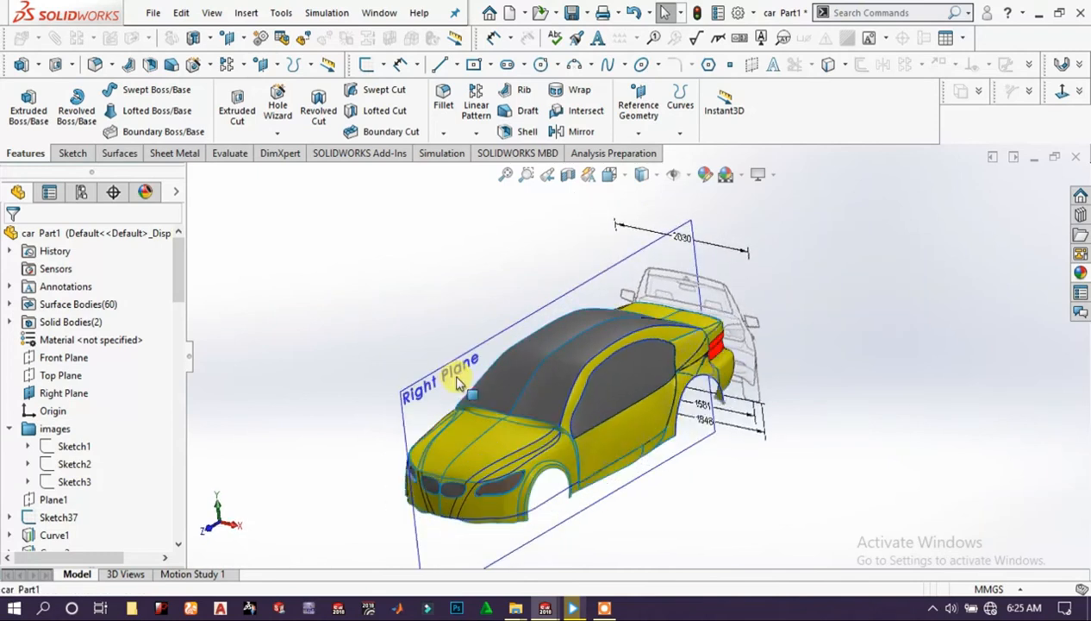
- Hide the Right Plane and orbit the model to check the car body
right_click(457, 382)
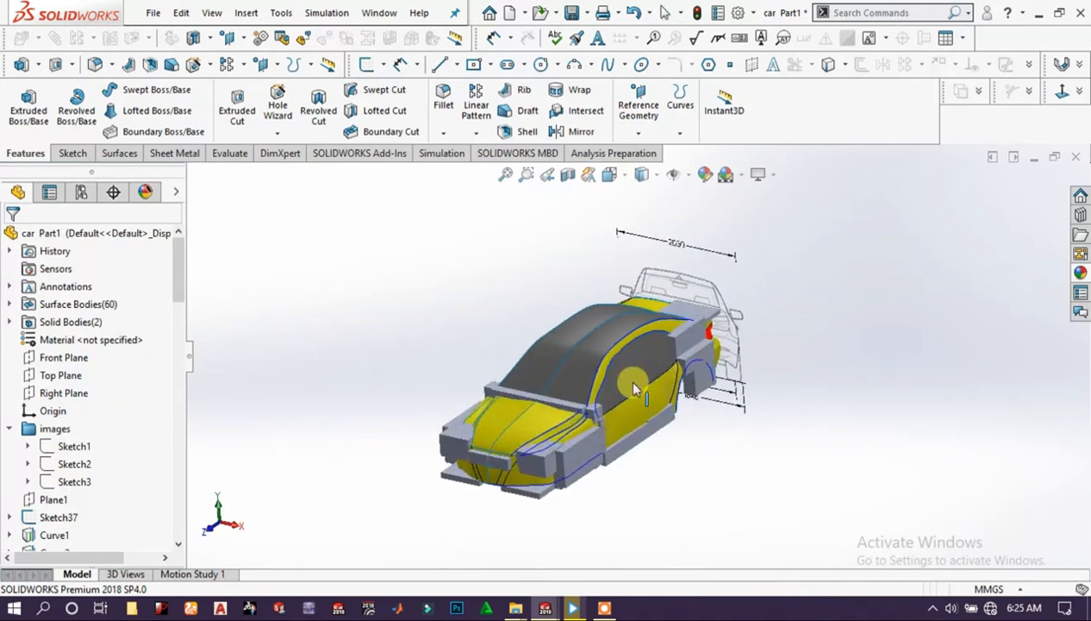
drag(634, 390, 595, 456)
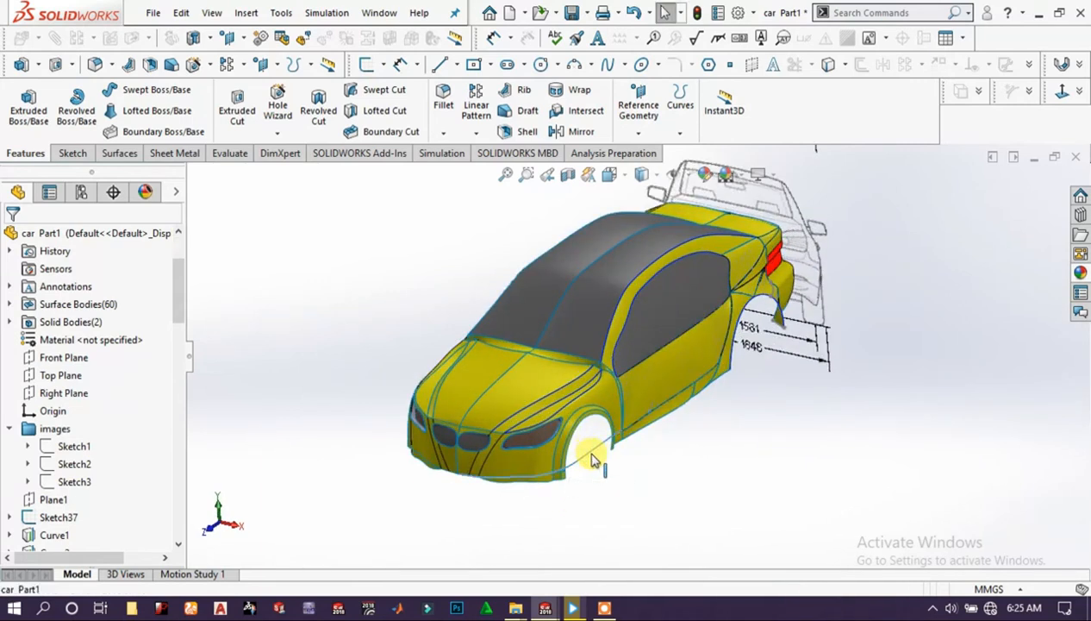
click(55, 534)
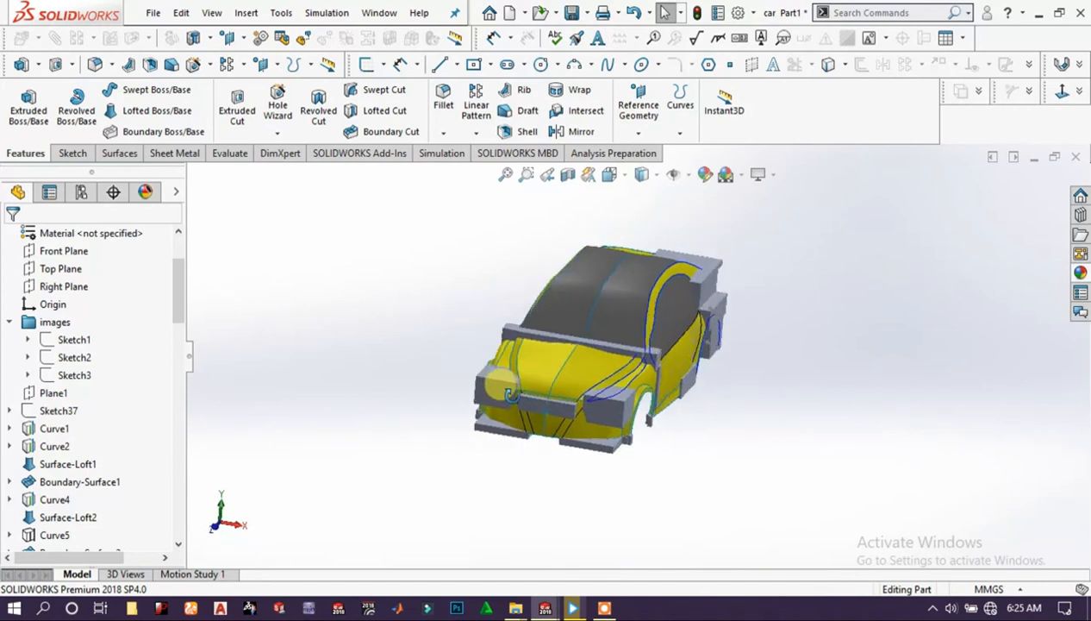
- Orbit to the roof and hide the leftover sketch curves sitting on it
scroll(down, 3)
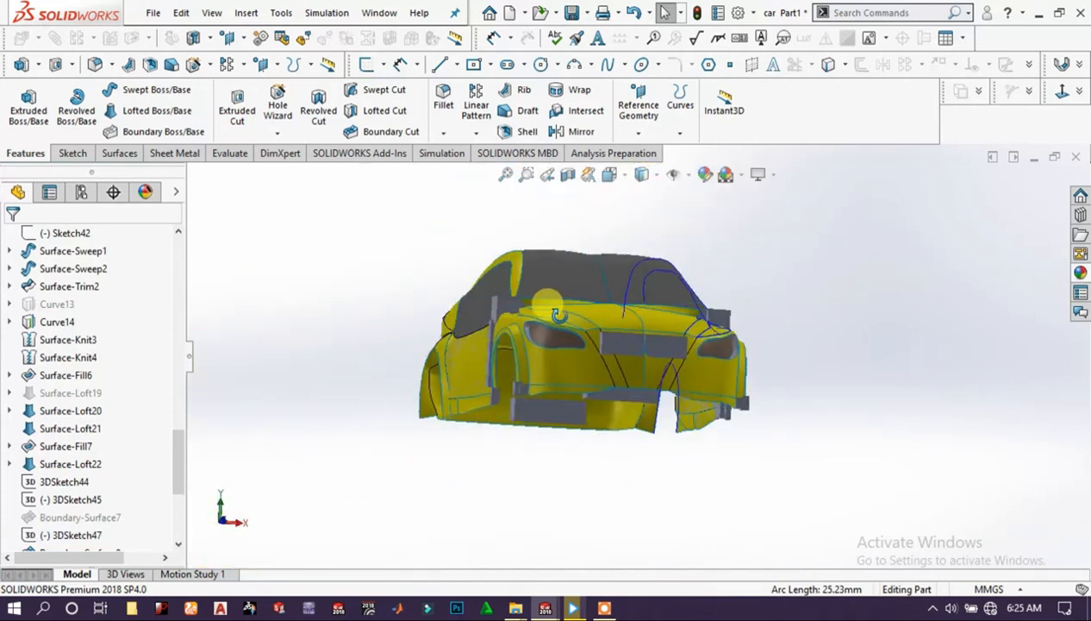
drag(561, 336, 775, 285)
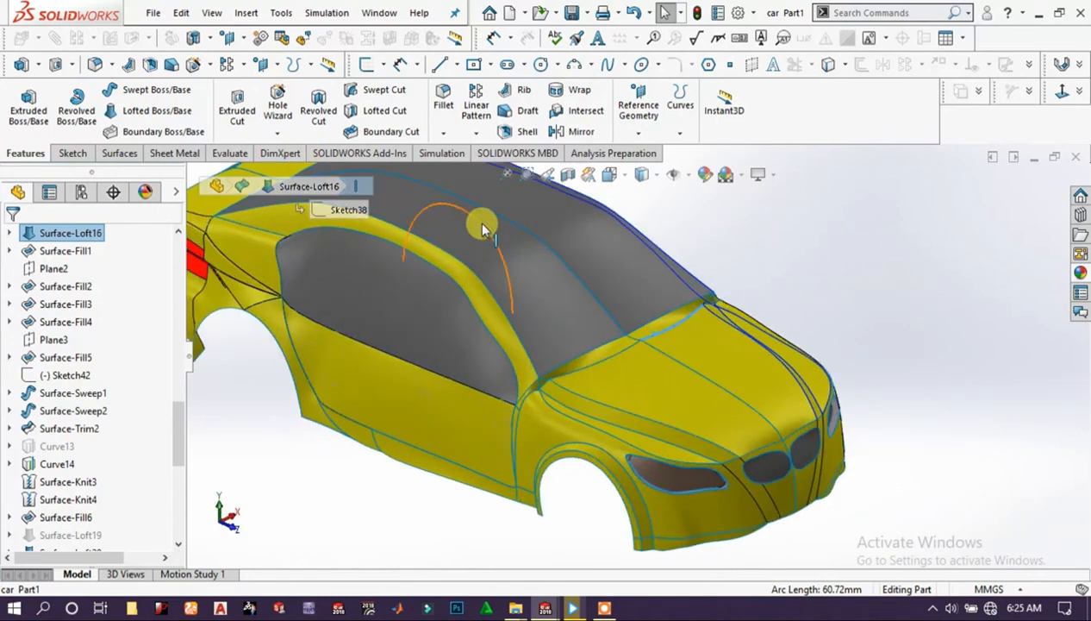
click(56, 463)
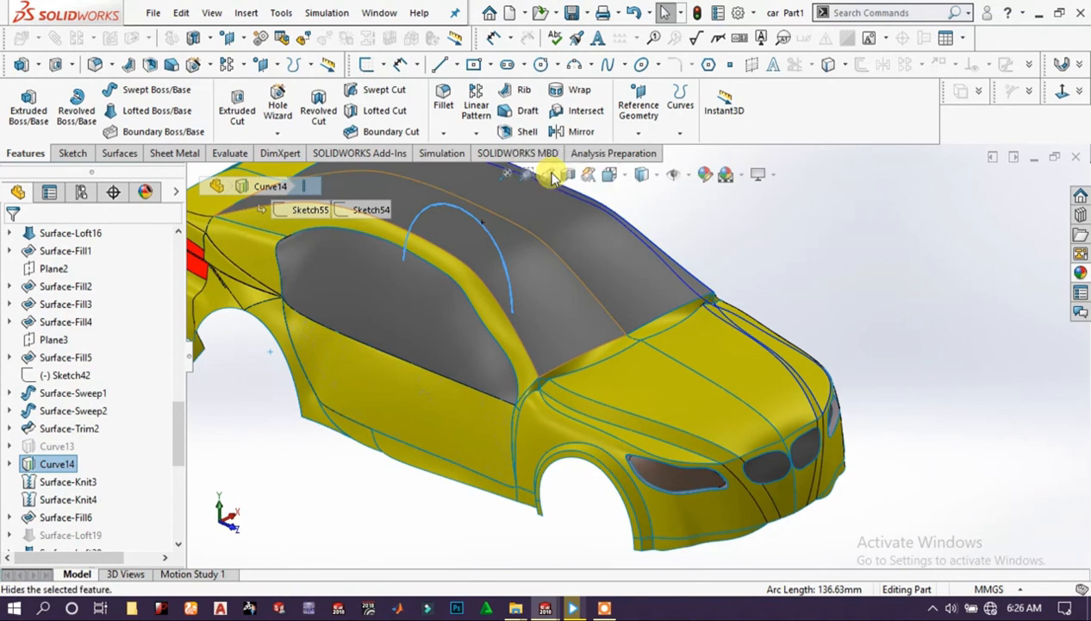